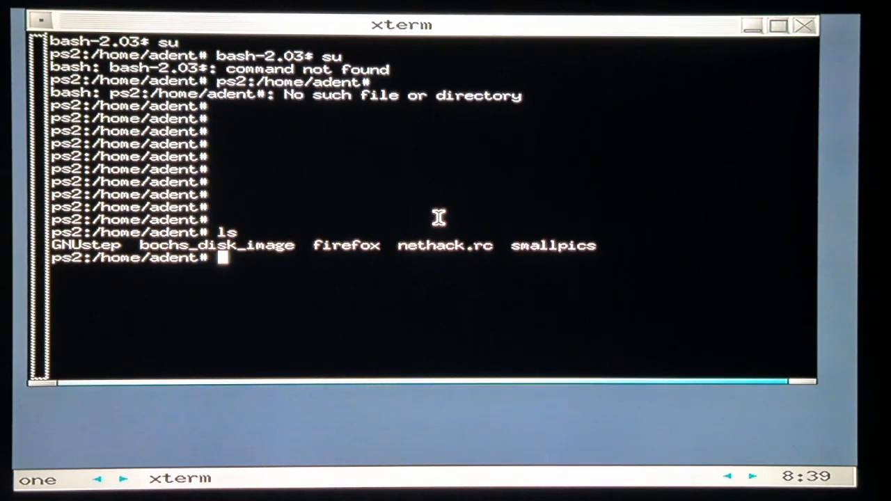
Step: Launch ps2fdisk_0.9-3 and print the current partition table
text(ps2)
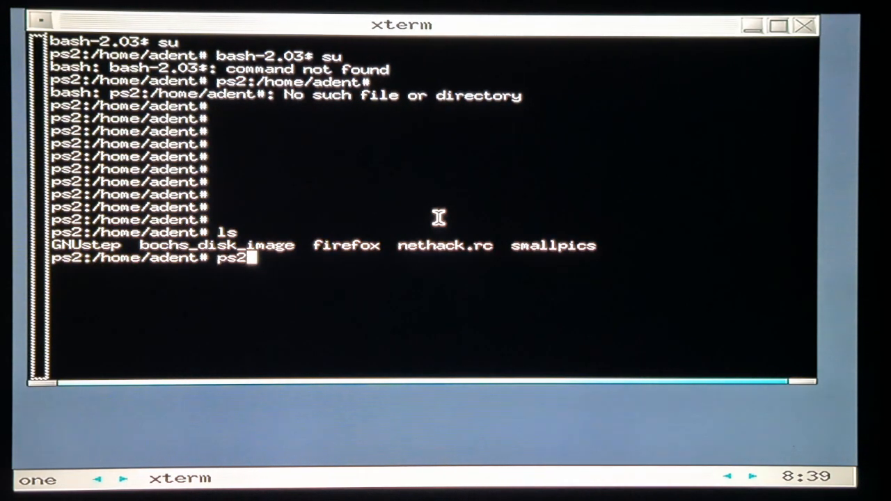
text(fdisk)
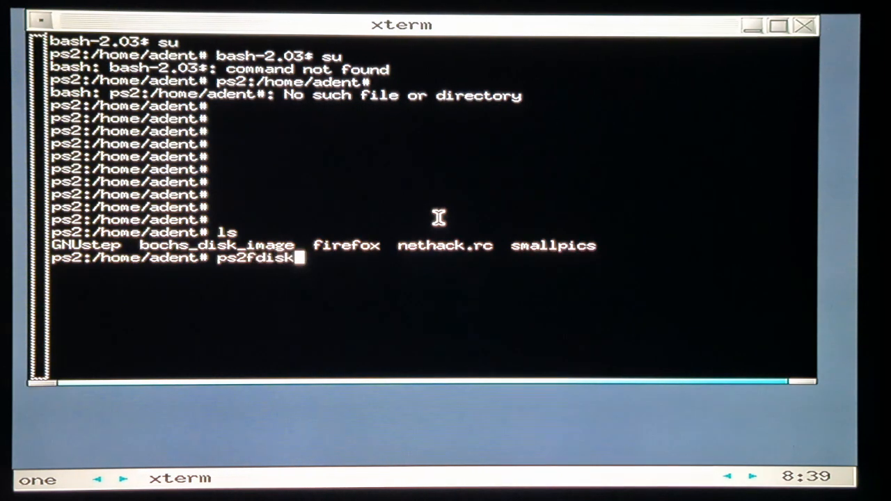
text(_0)
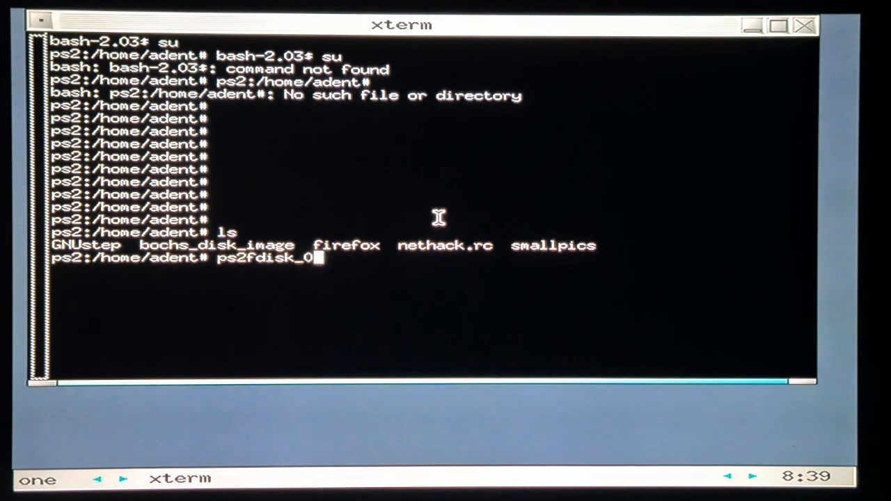
text(.9-)
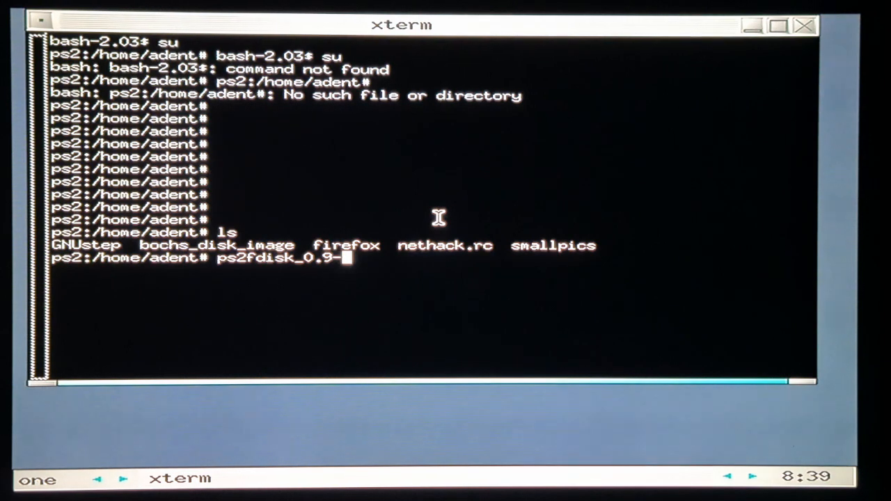
text(3)
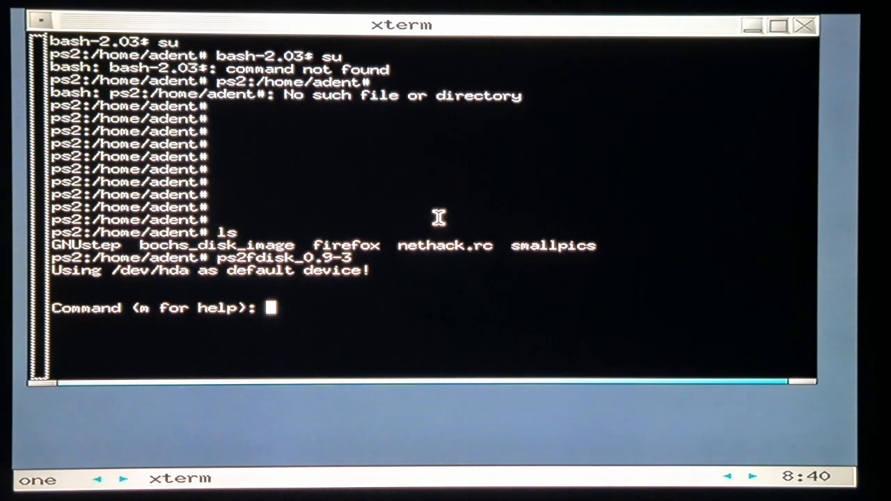
text(p)
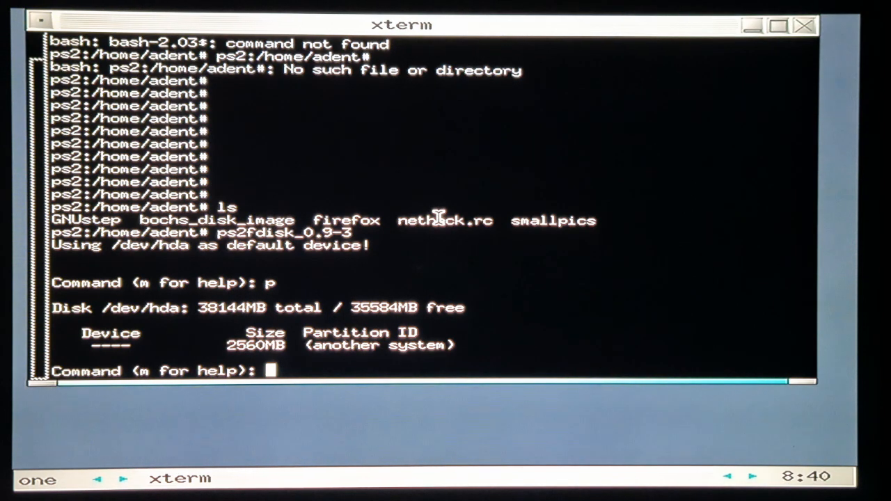
Step: Add partition 1 as a 128 MB swap partition named 'swap'
text(n)
text(1)
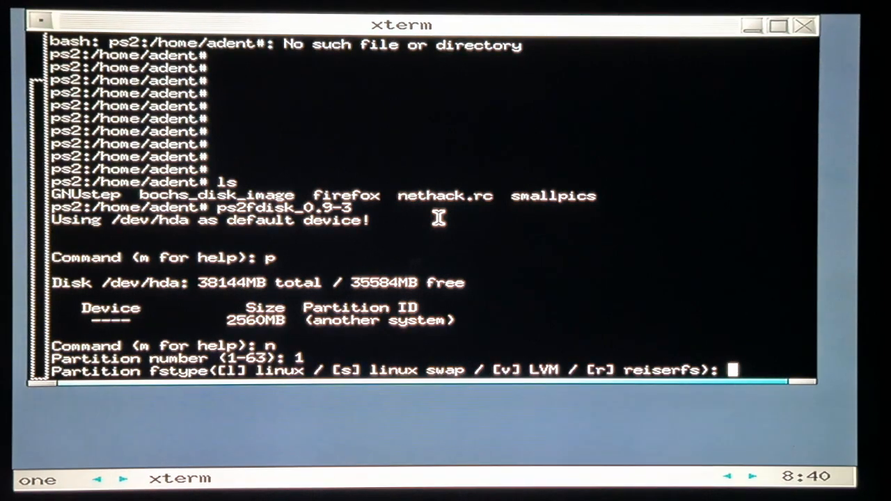
text(s)
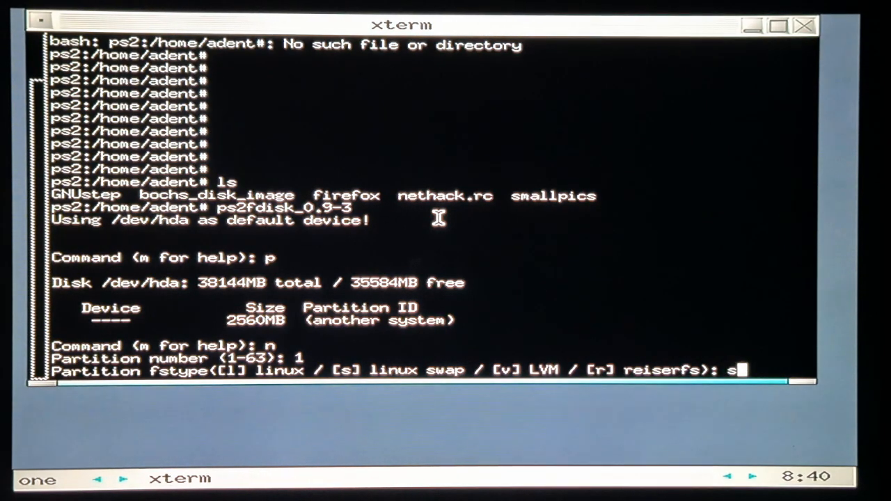
key(Return)
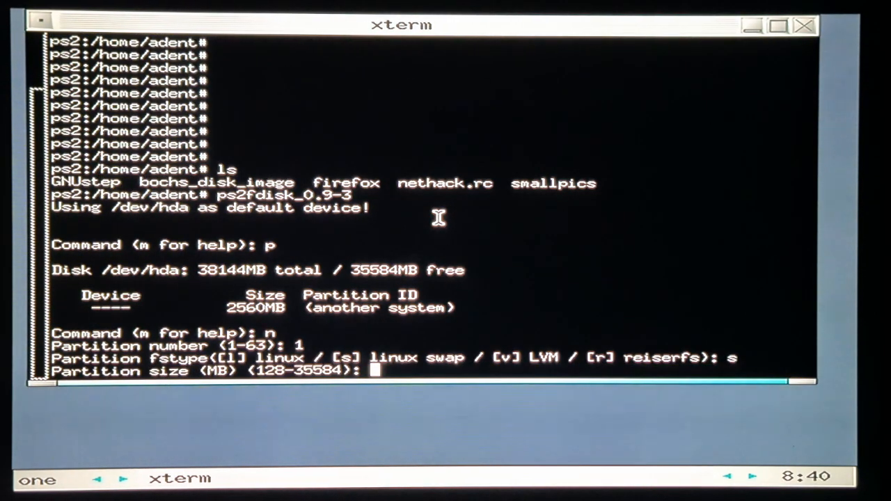
text(128)
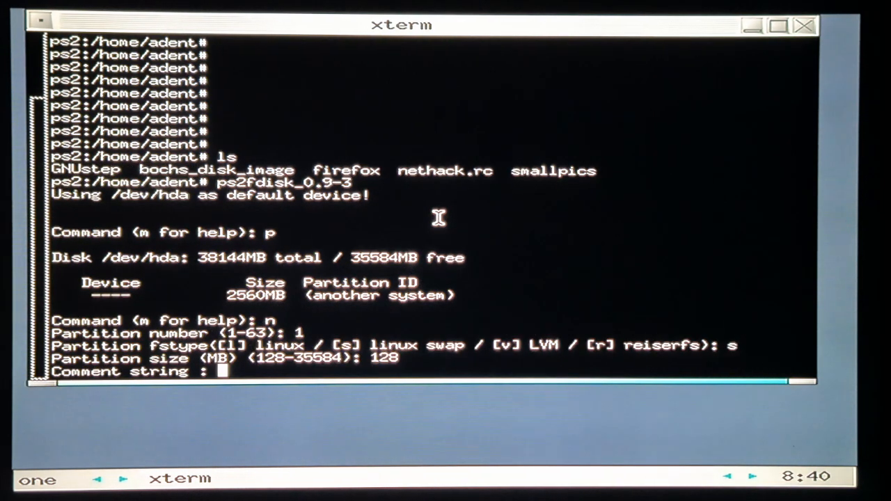
text(s)
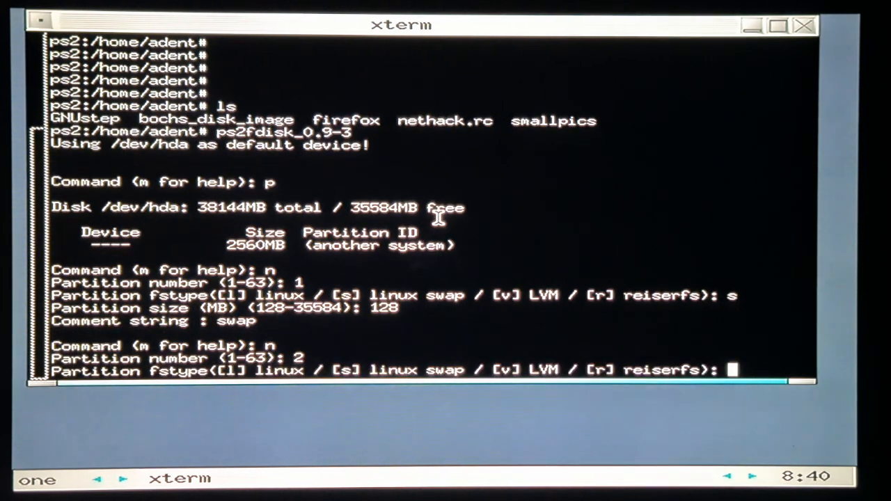
Step: Add partition 2 as a 20480 MB Linux partition named 'debian5'
text(l)
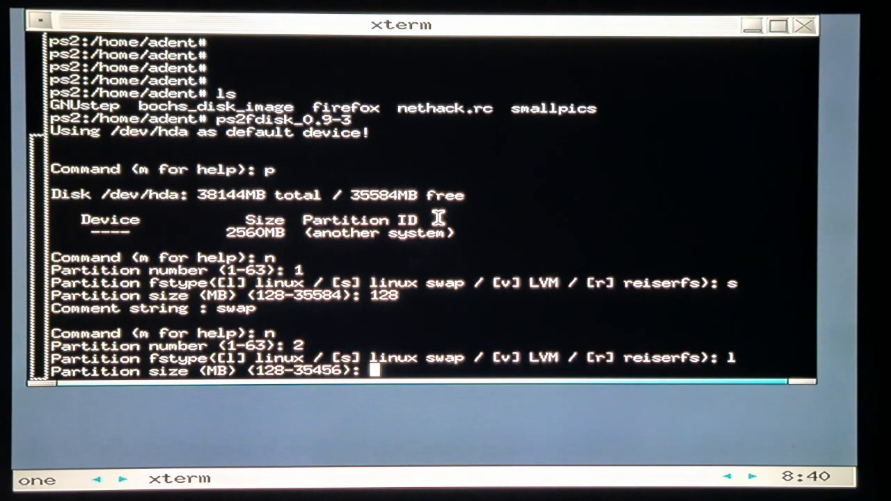
text(20)
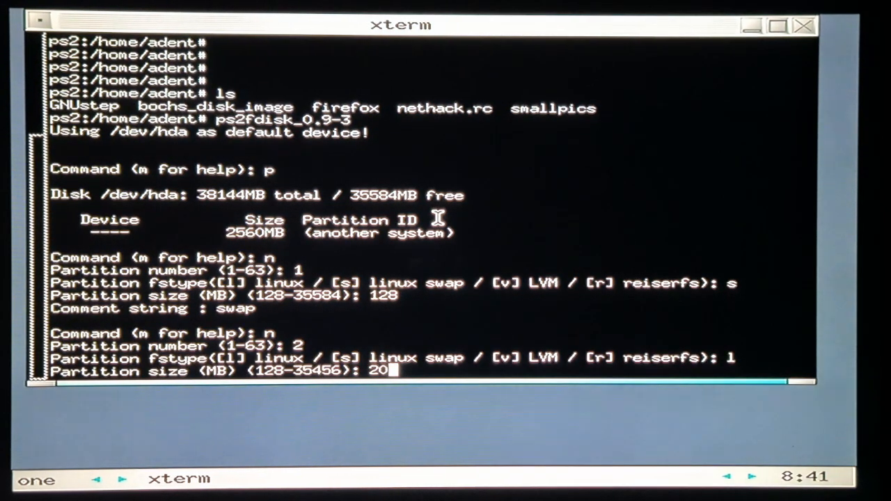
text(480)
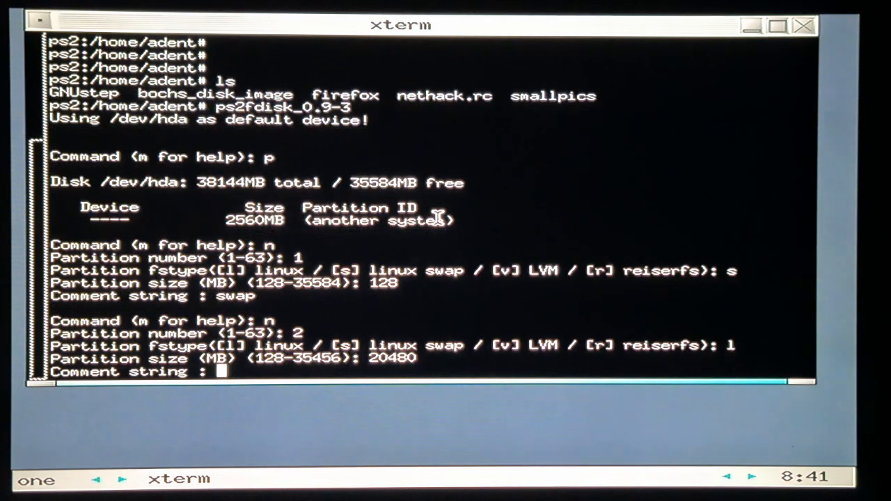
text(debia)
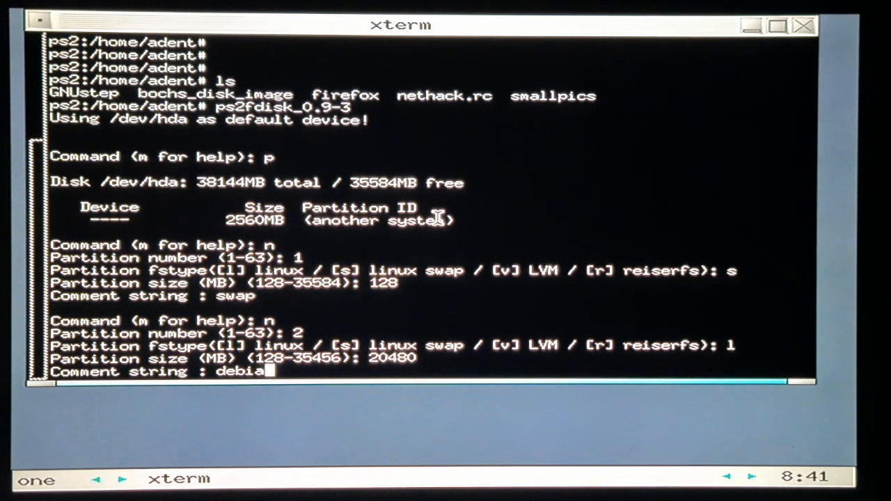
text(n5)
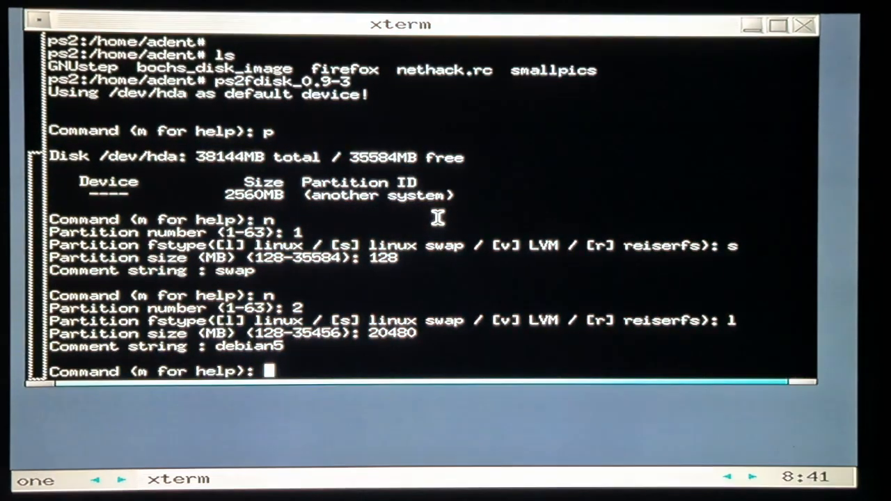
Step: Write the new partition table and set up /dev/hda1 as swap
text(w)
text(mkswap /dev/hda1)
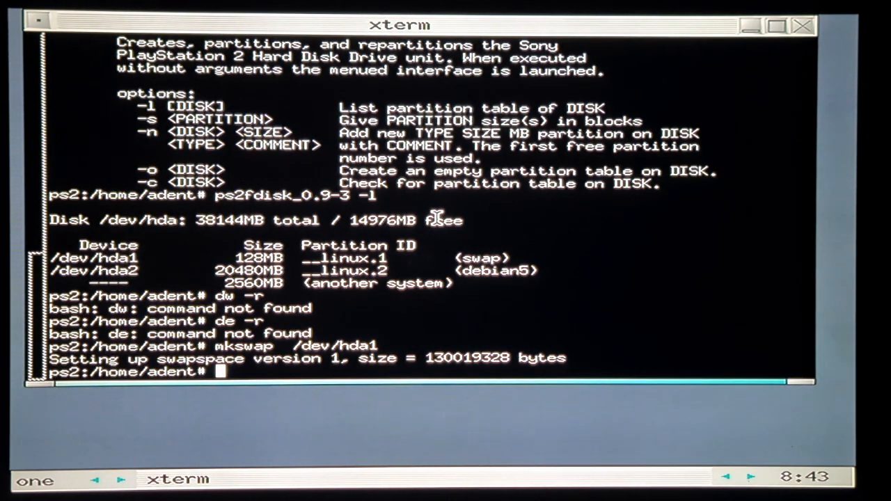
Step: Run mkfs.ext2 -I 128 on /dev/hda2 to create the ext2 filesystem
text(mkf)
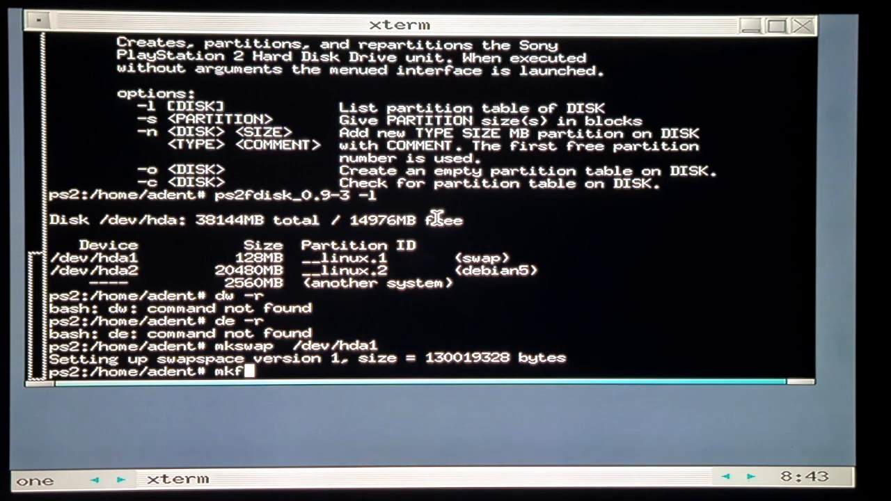
text(s.)
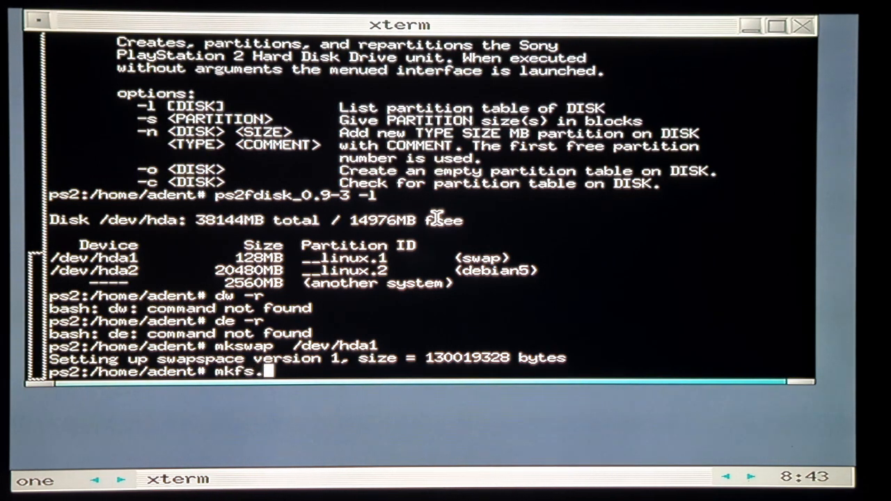
text(ext)
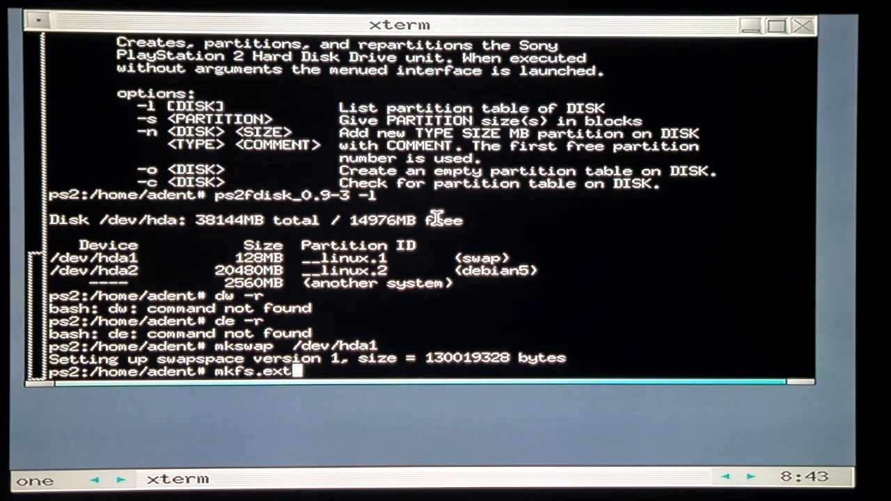
text(2)
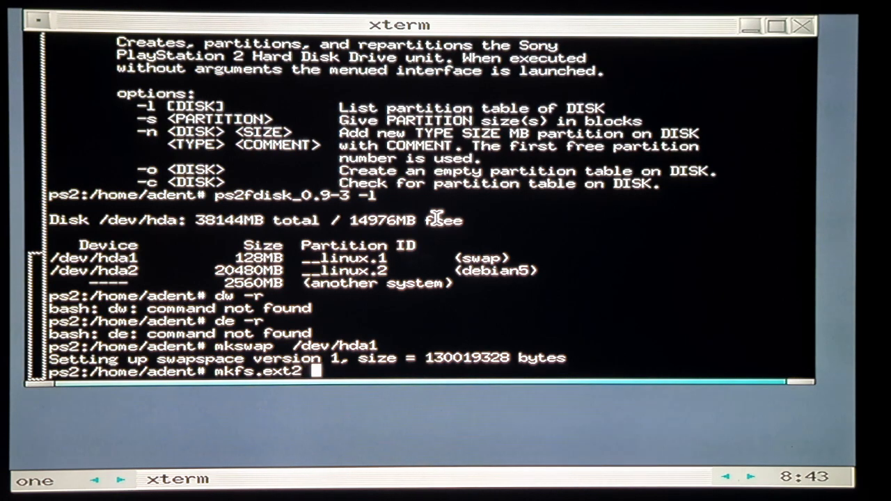
text(-)
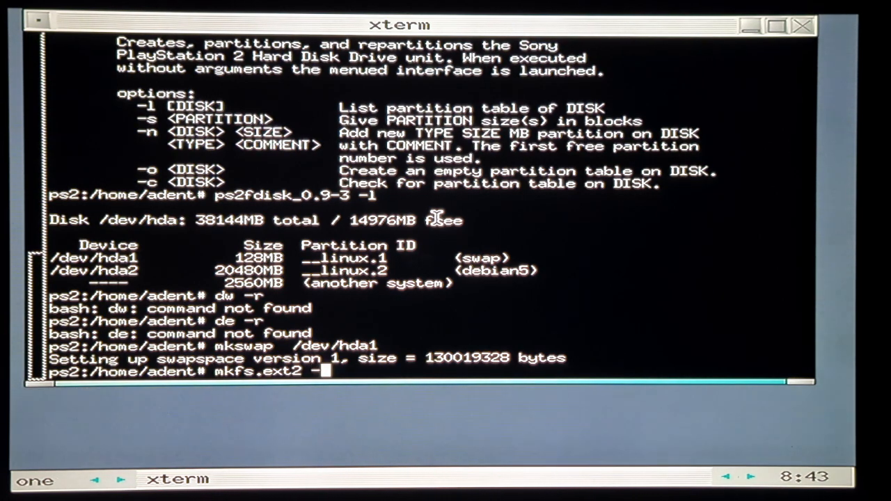
text(I)
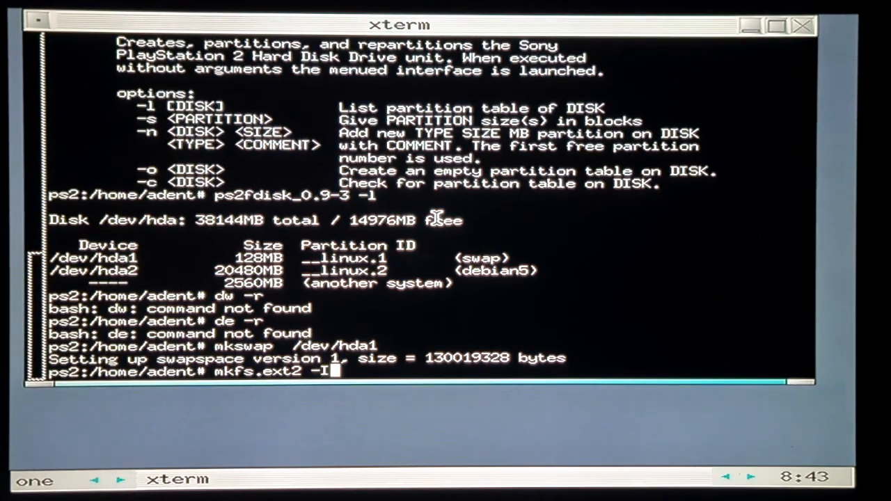
text(128)
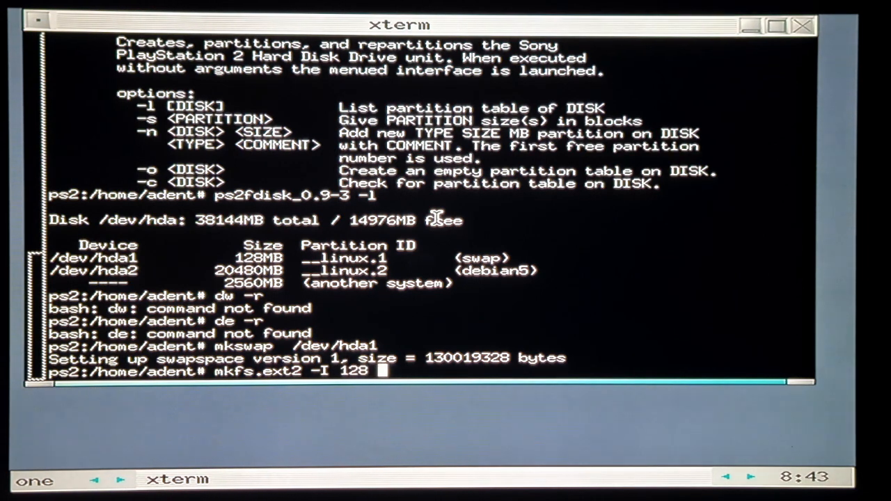
text(/dev/hda2)
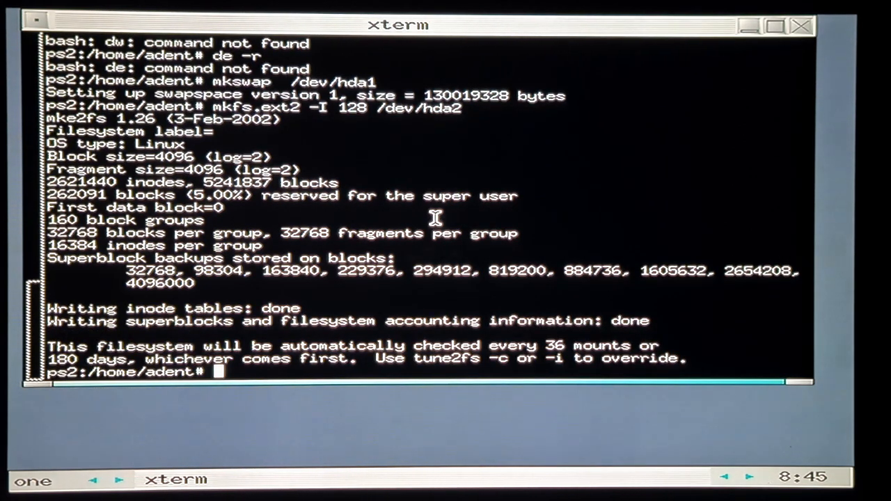
Step: Mount /dev/hda2 on /mnt/hda2
text(mount)
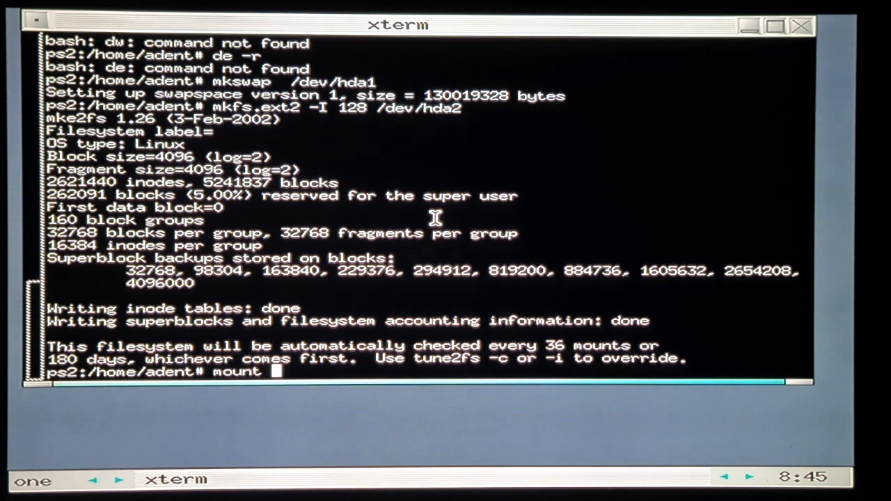
text(/dev/)
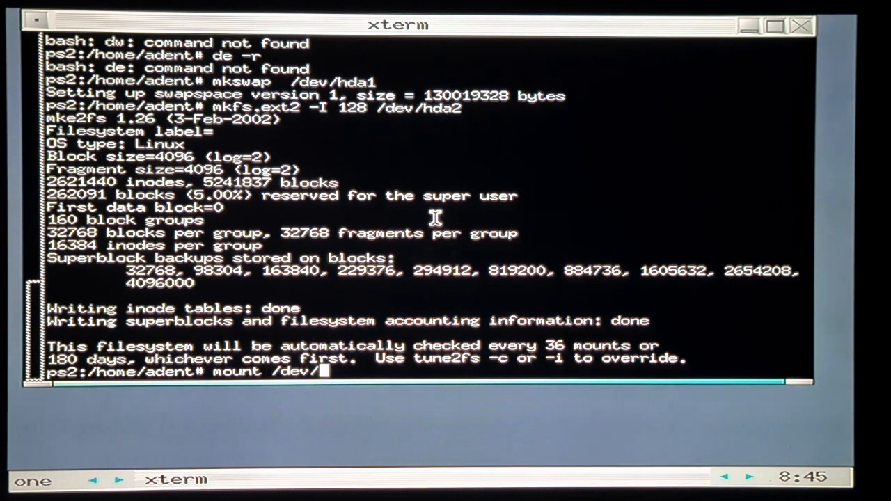
text(hda2 /)
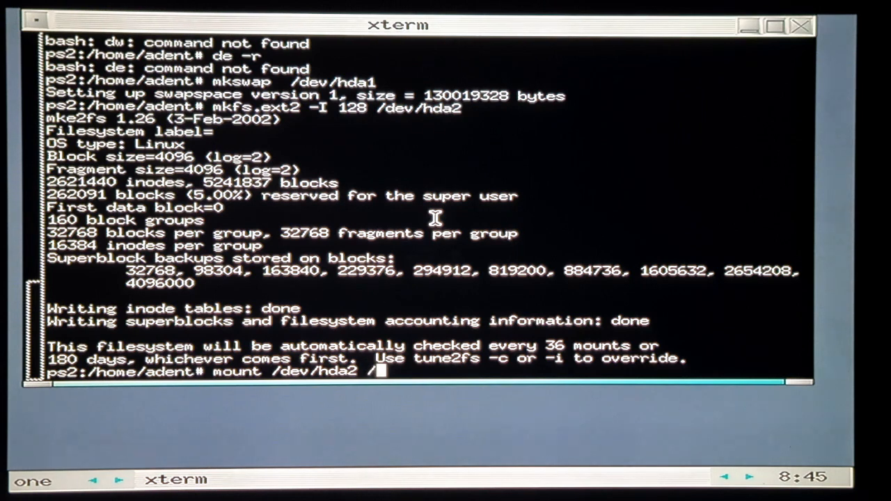
text(mnt/)
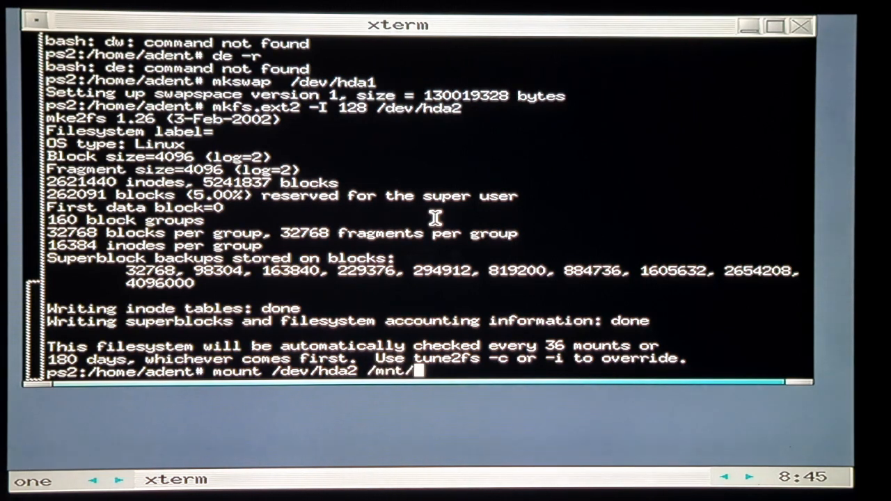
text(hda)
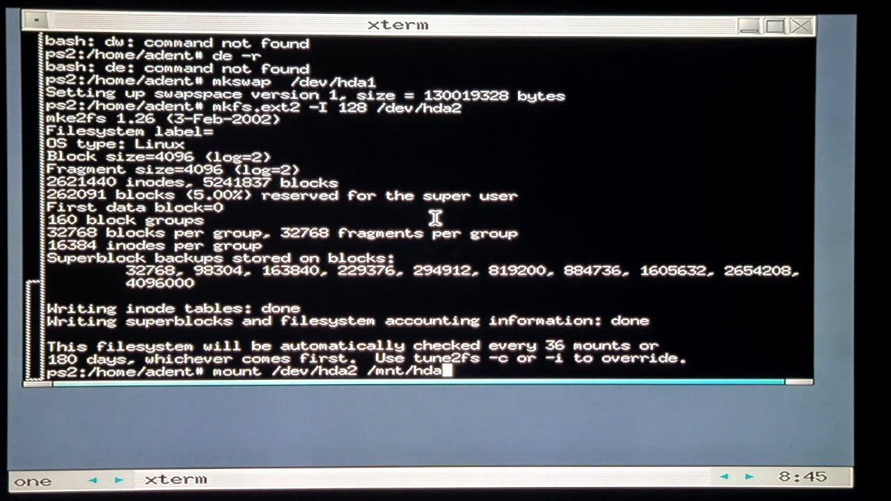
text(2)
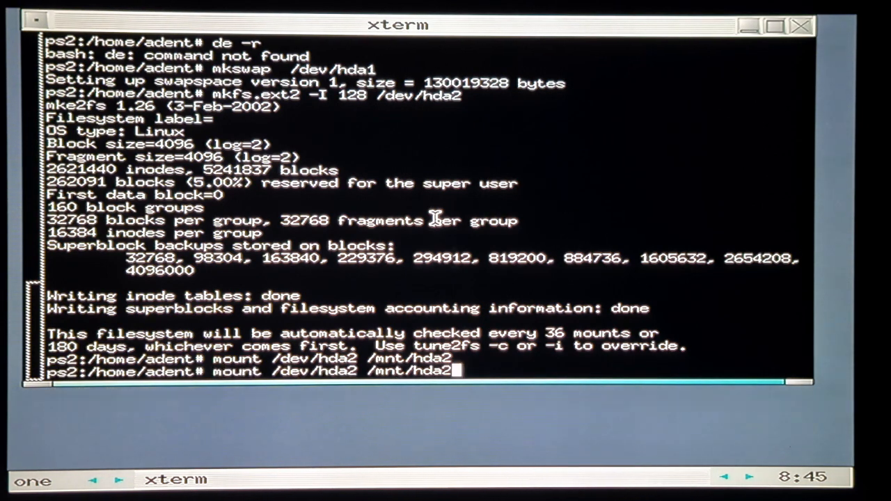
Step: Mount the FAT partition /dev/sda1 on /mnt/sda1 as vfat
key(BackSpace)
text(s)
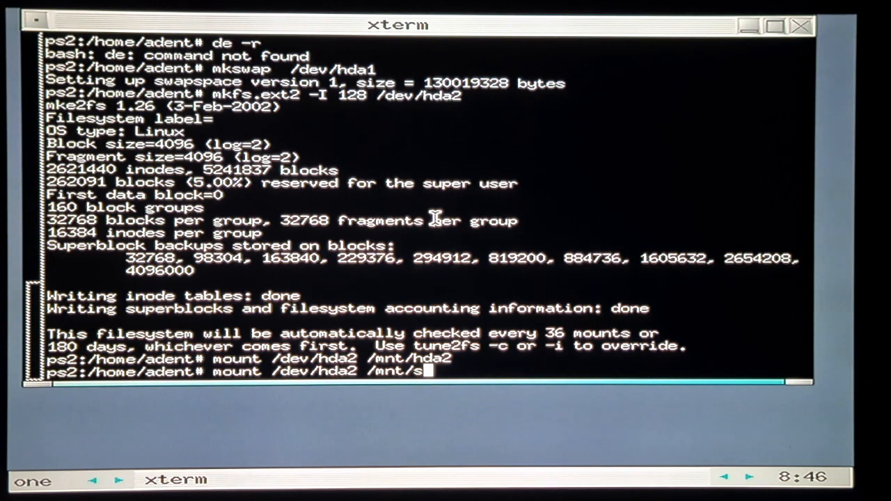
text(da1)
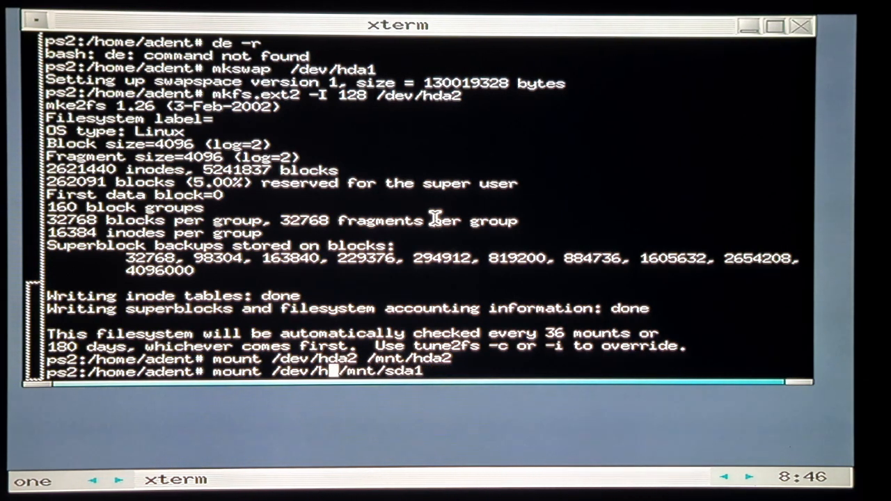
text(sda1)
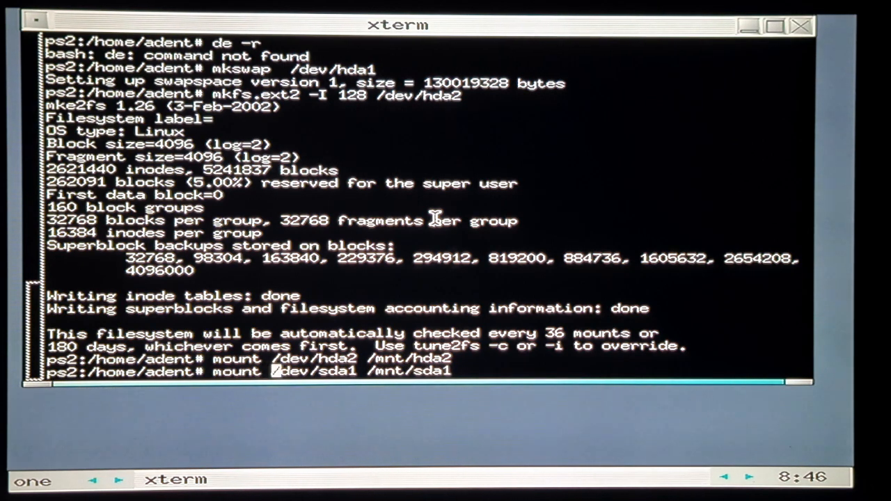
text(-t)
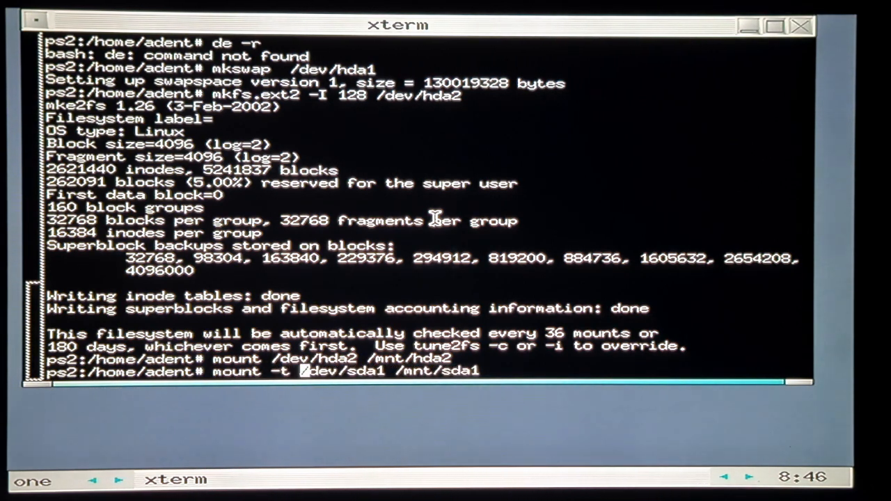
text(bfa)
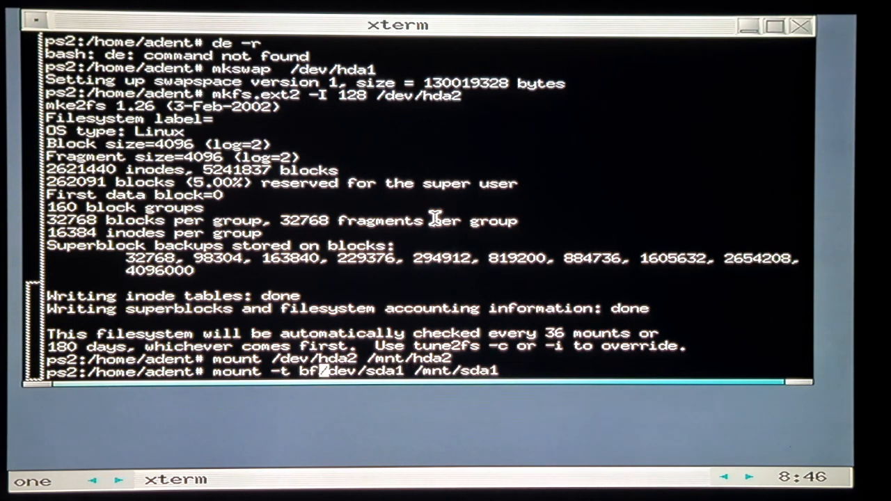
key(BackSpace)
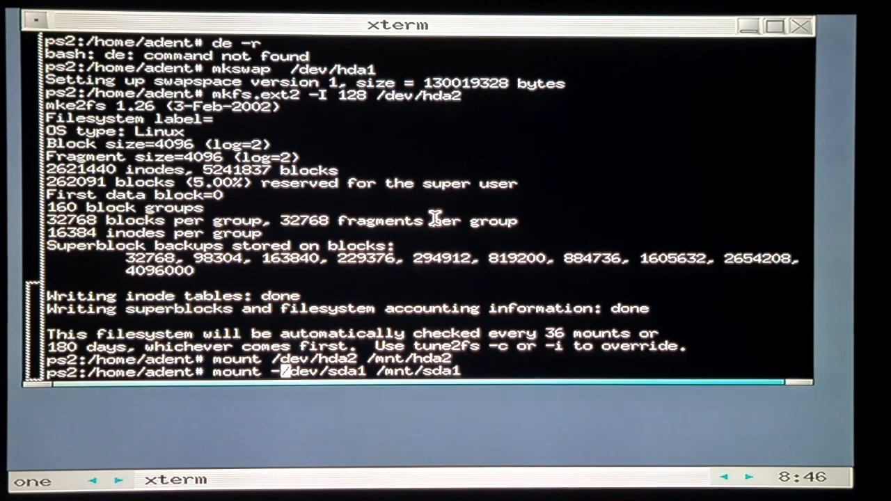
text(t vfat)
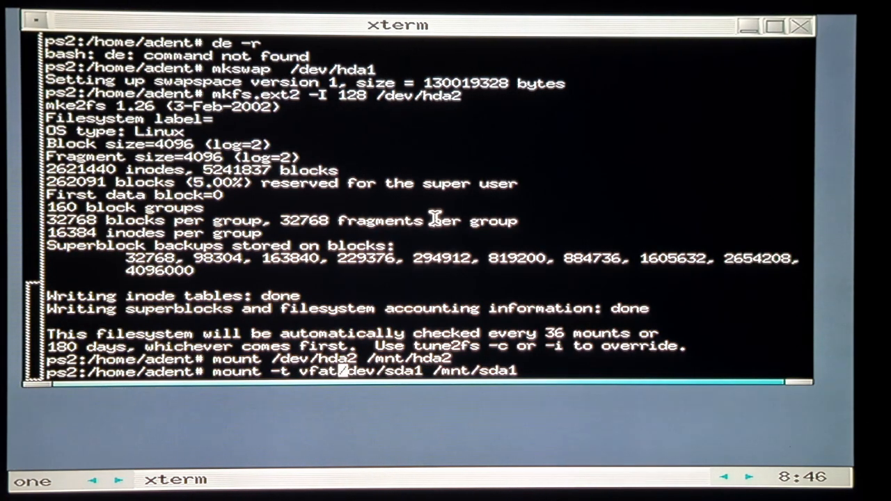
text(cc)
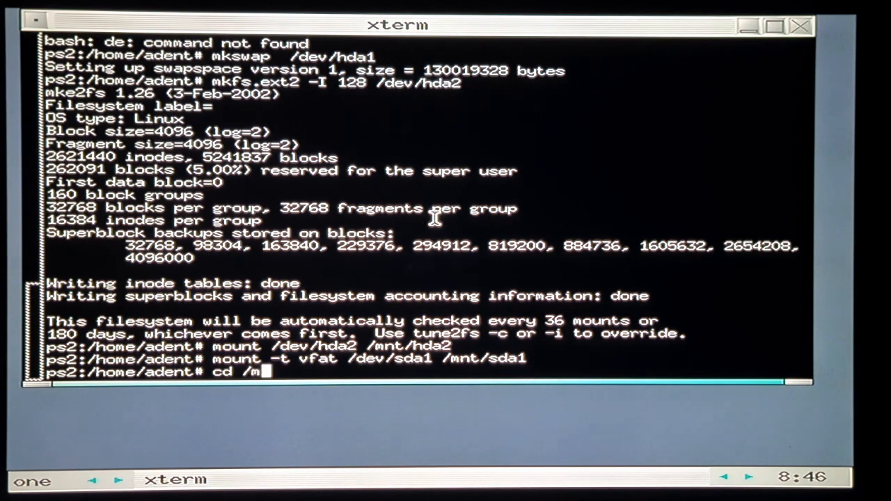
text(nt/sda1)
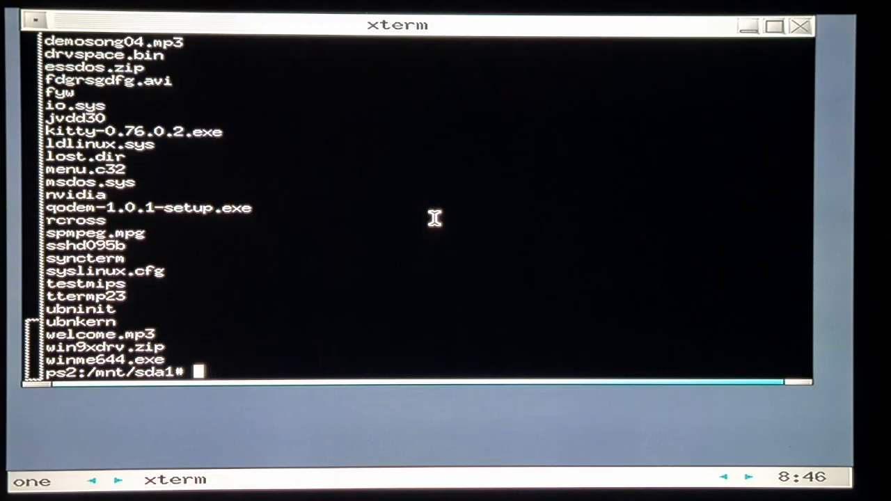
Step: Copy the contents of /mnt/sda1/debian into /mnt/hda2 and remove the modules archive
text(cp -R /)
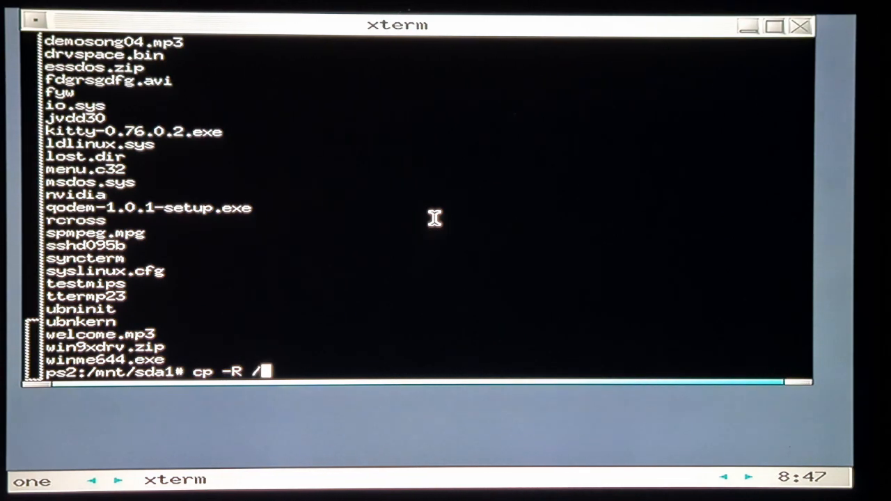
text(mnt/)
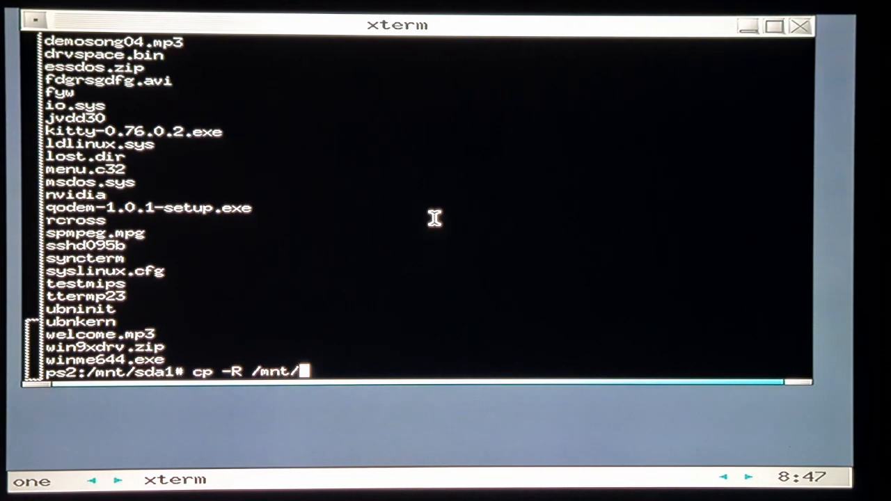
text(sda)
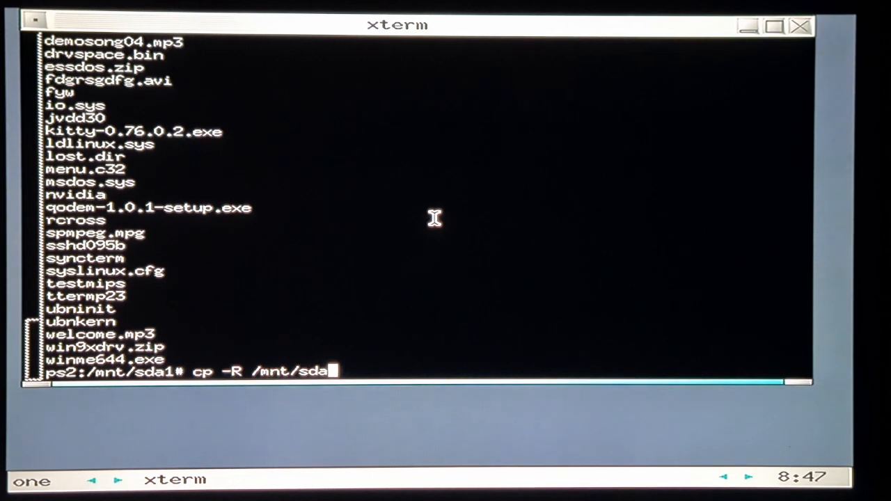
text(1)
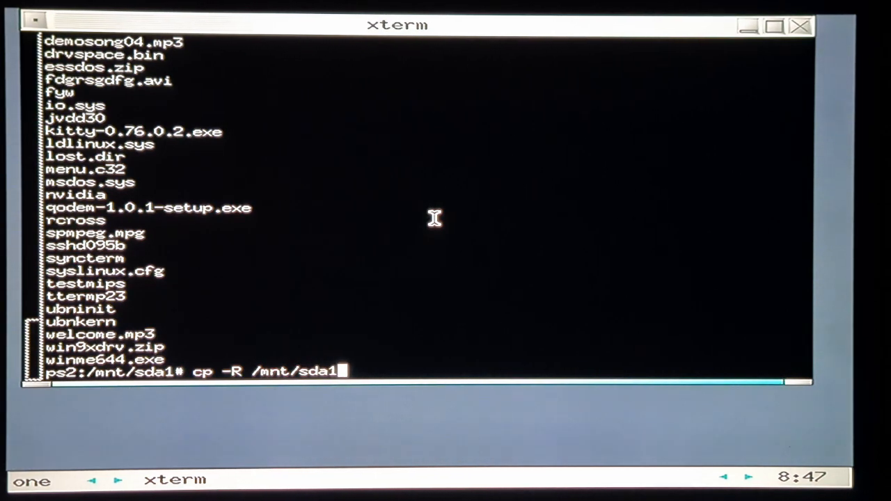
text(/de)
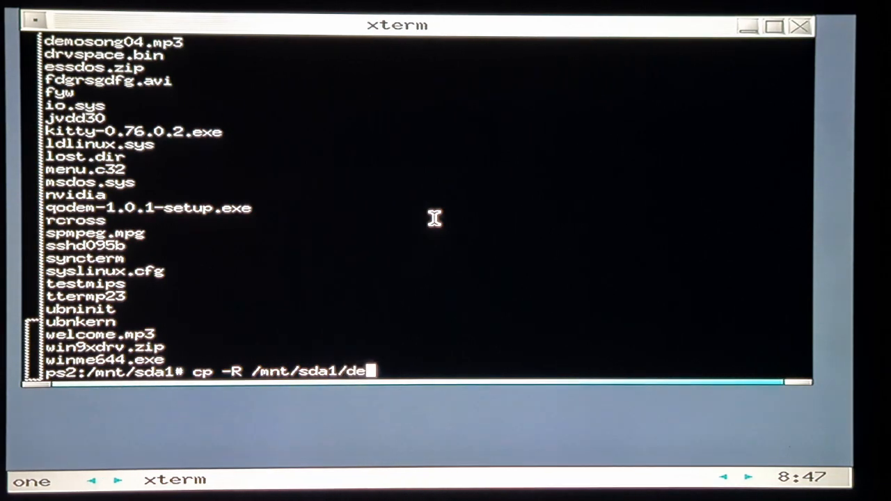
text(bian)
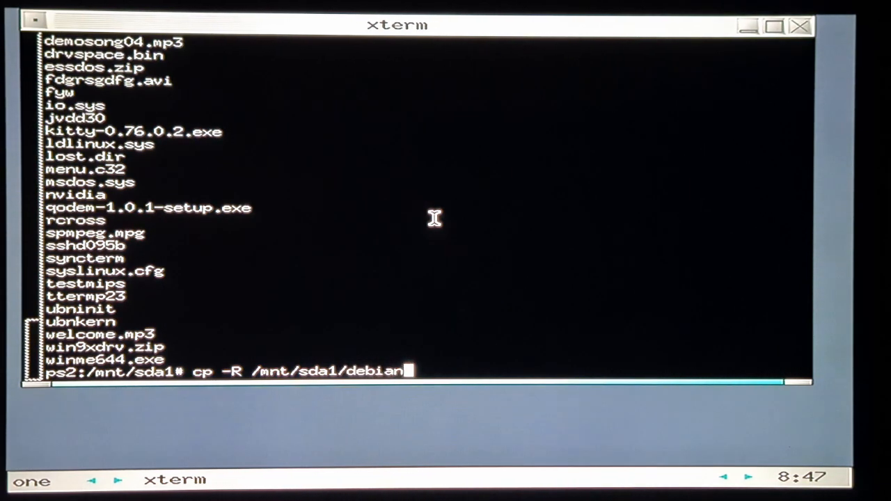
text(/*)
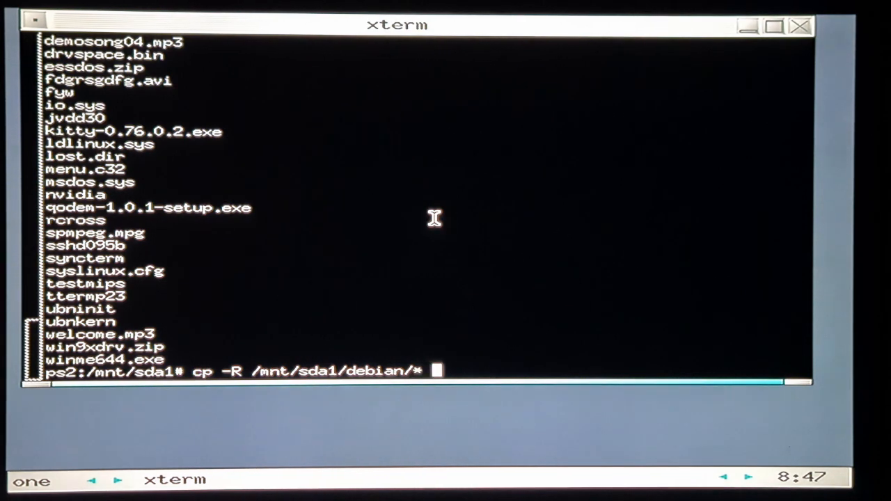
text(/)
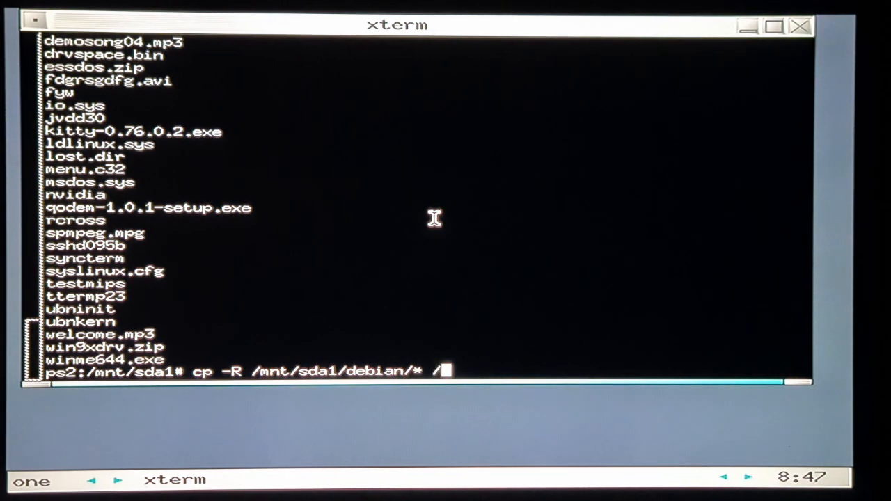
text(mnt/)
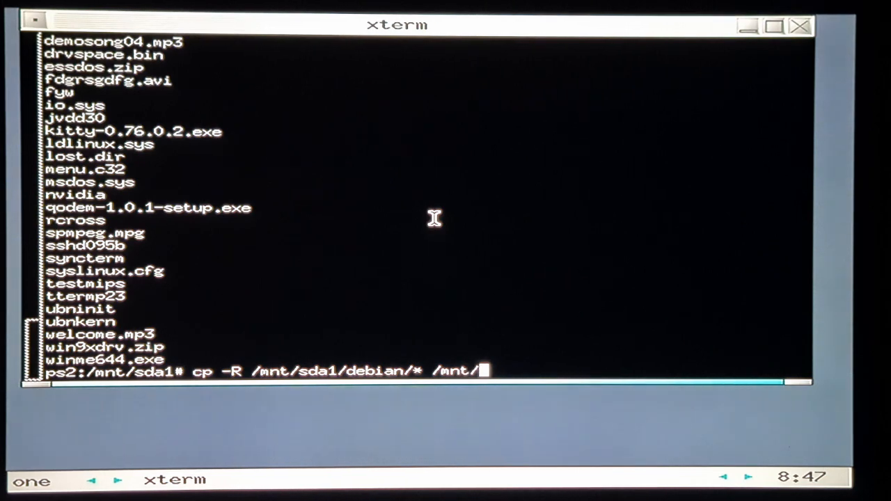
text(hda)
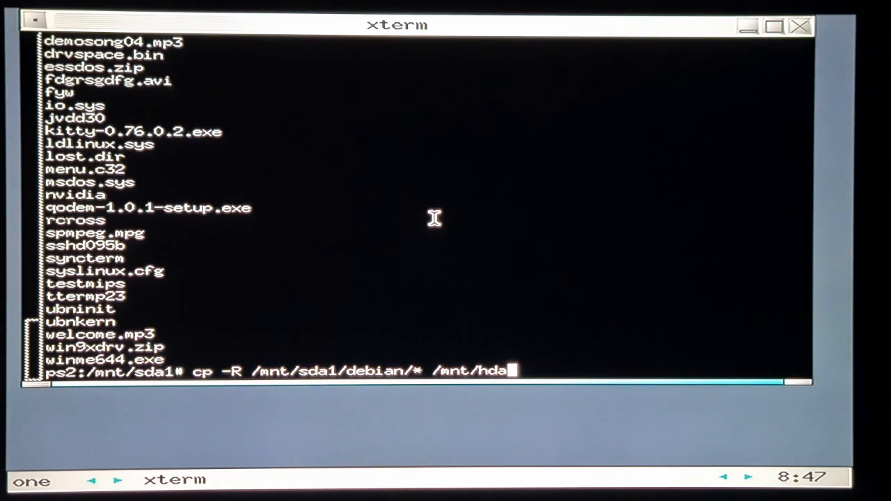
text(2)
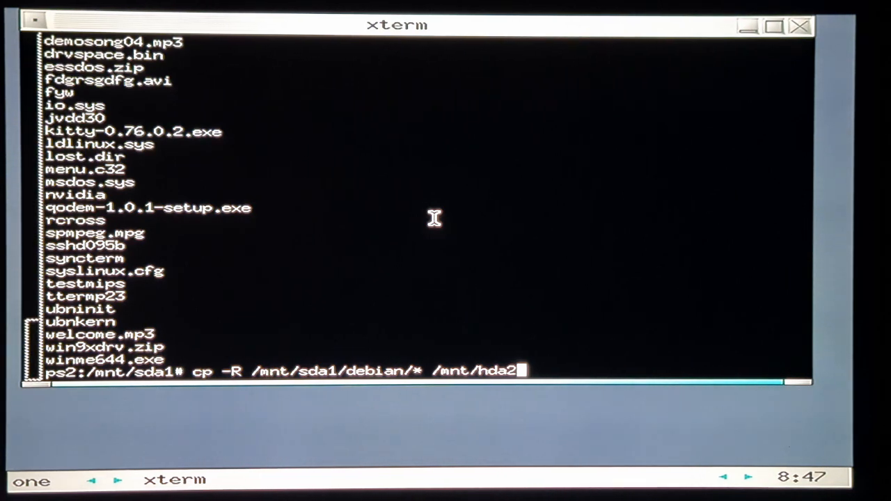
text(/)
text(tar -xzf)
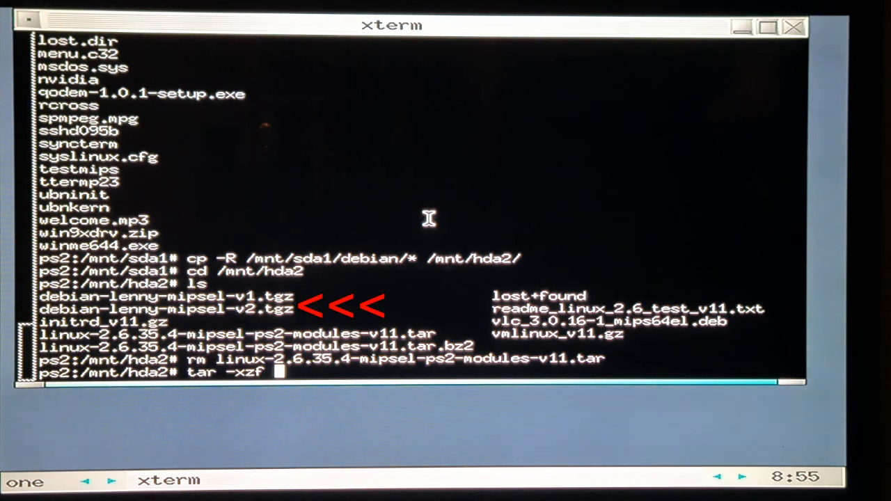
Step: Extract debian-lenny-mipsel-v1.tgz onto /mnt/hda2
text(debian)
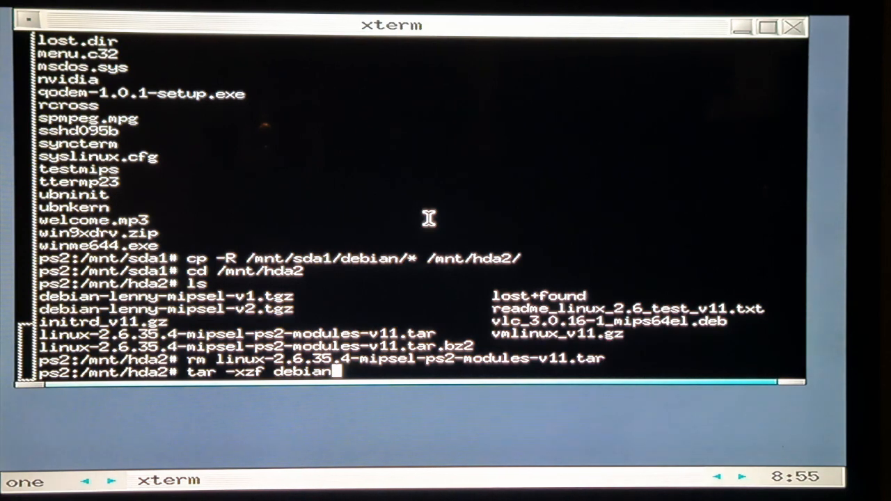
text(-lenny)
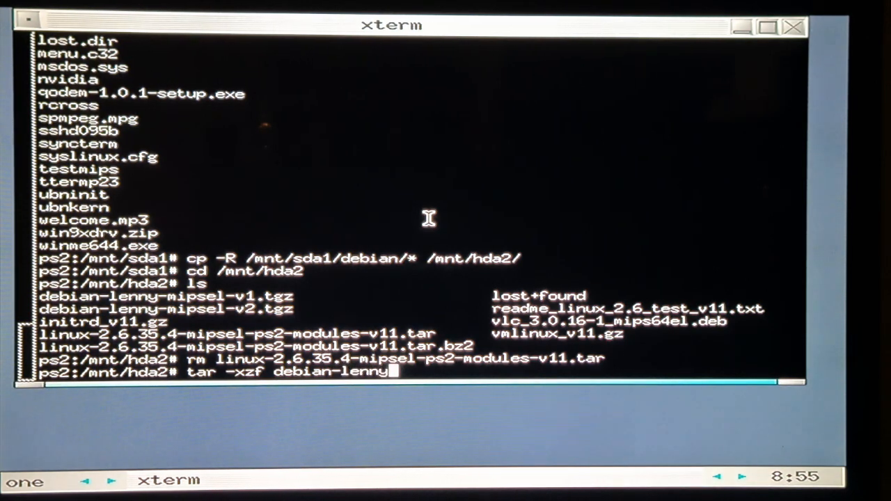
text(-mipsel)
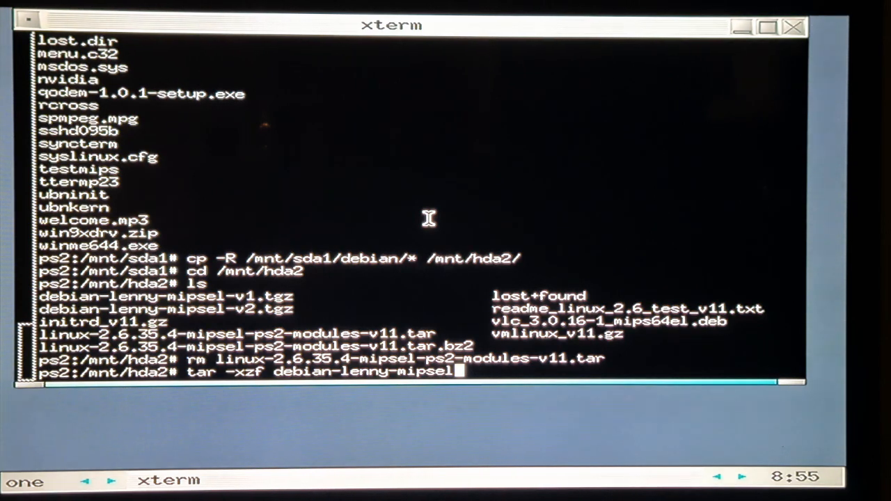
text(-v)
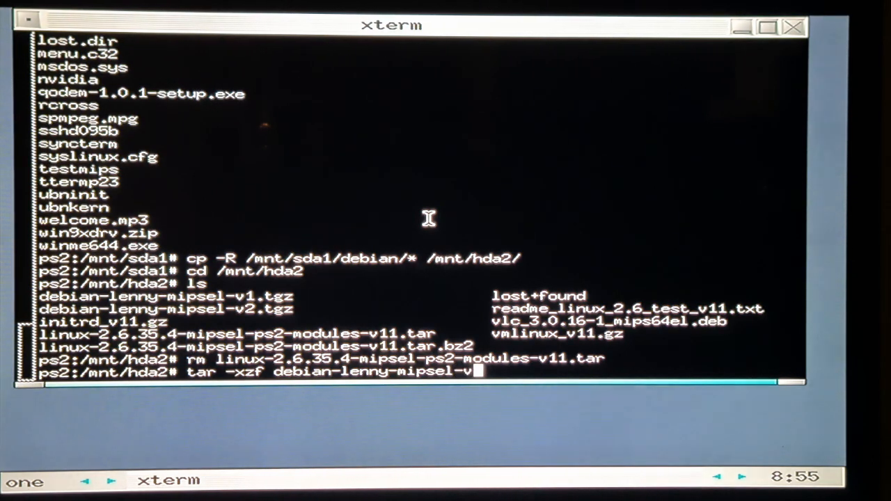
text(1.tgz)
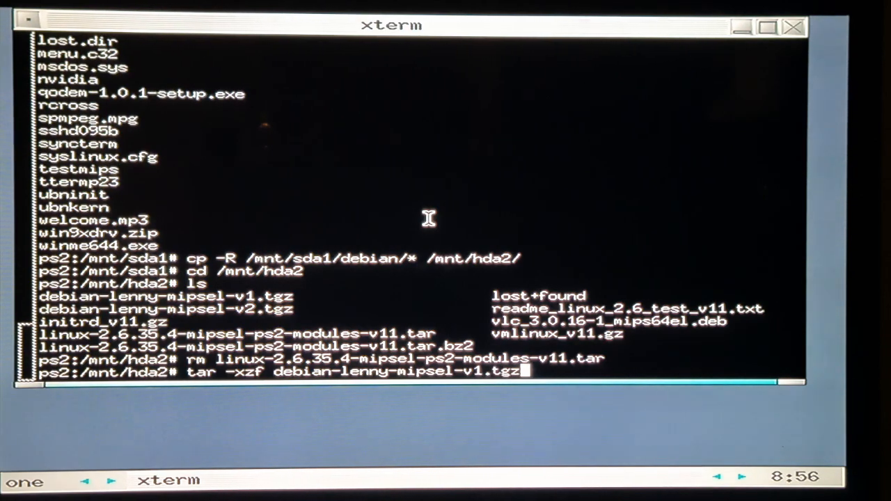
key(Return)
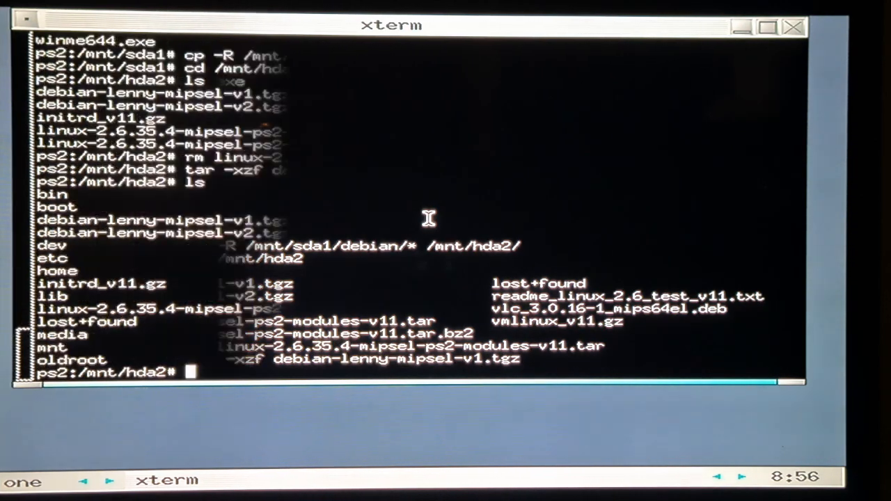
Step: Copy vmlinux_v11.gz and initrd_v11.gz into boot/
text(cp vmlinux)
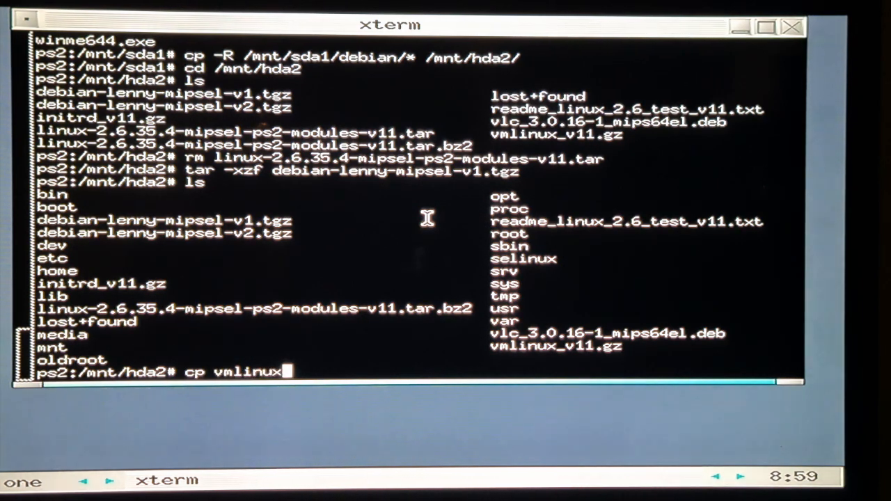
text(_v11.gz)
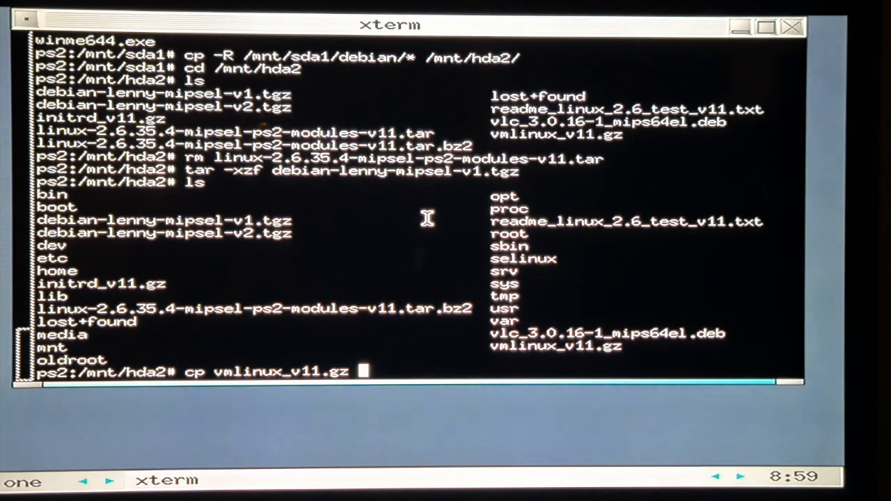
text(boot/;)
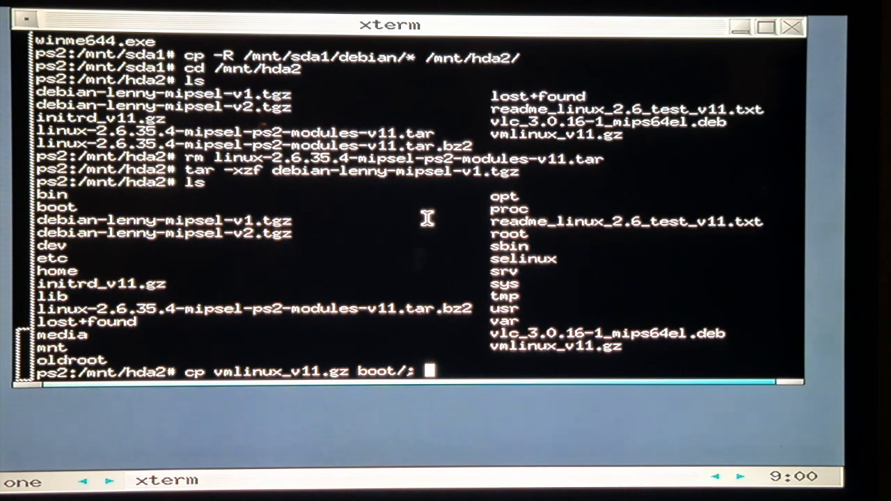
text(cp)
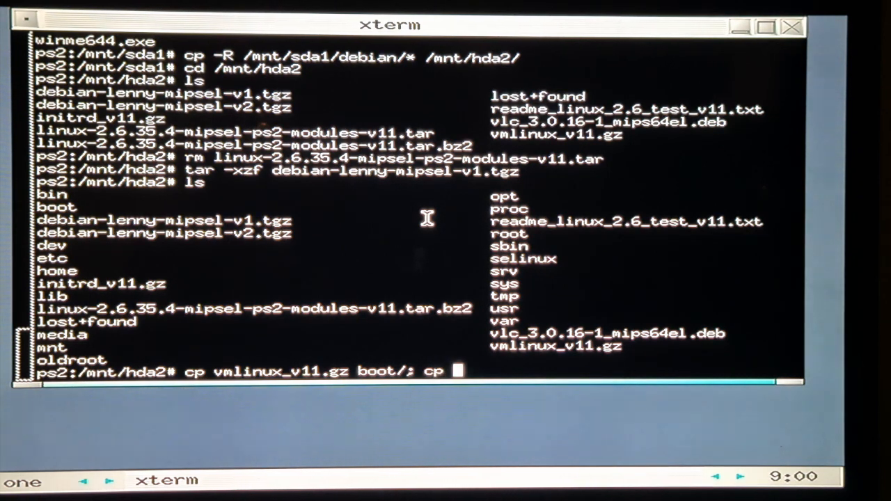
text(initrd_v)
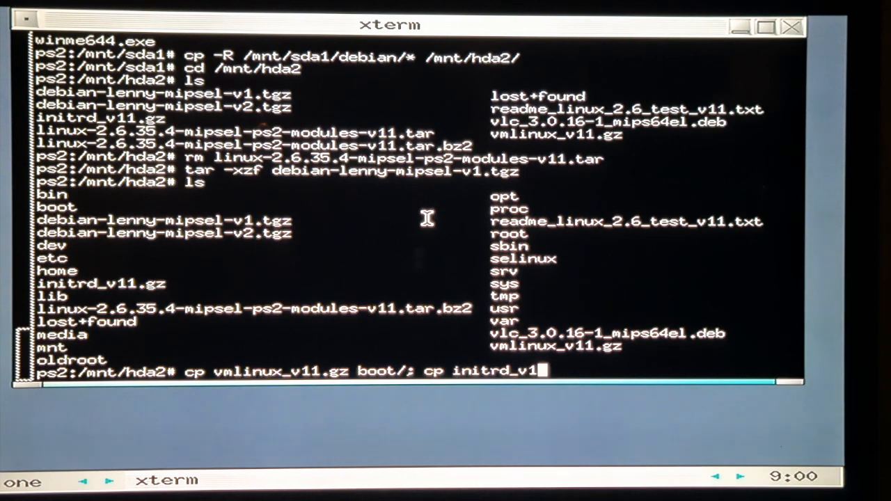
text(1.gz boot/)
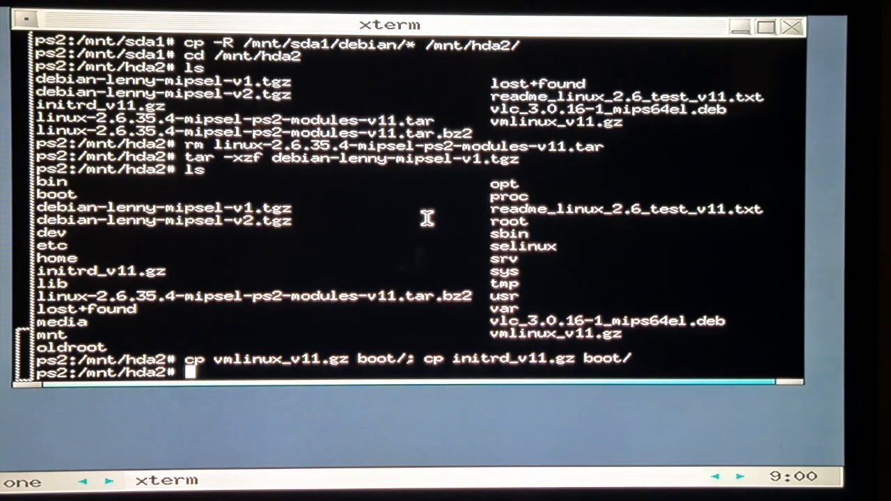
Step: Bunzip2 and untar the kernel modules archive, then run nano etc/fstab
text(bunzip2 linux-2.6.35.4-mipsel-ps2-modules-v11.taar.bz2)
text(nano et)
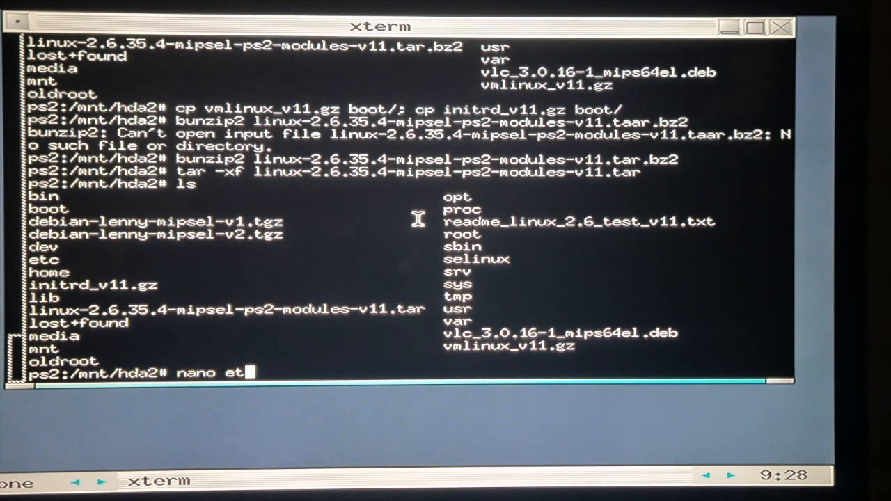
text(c/fstab)
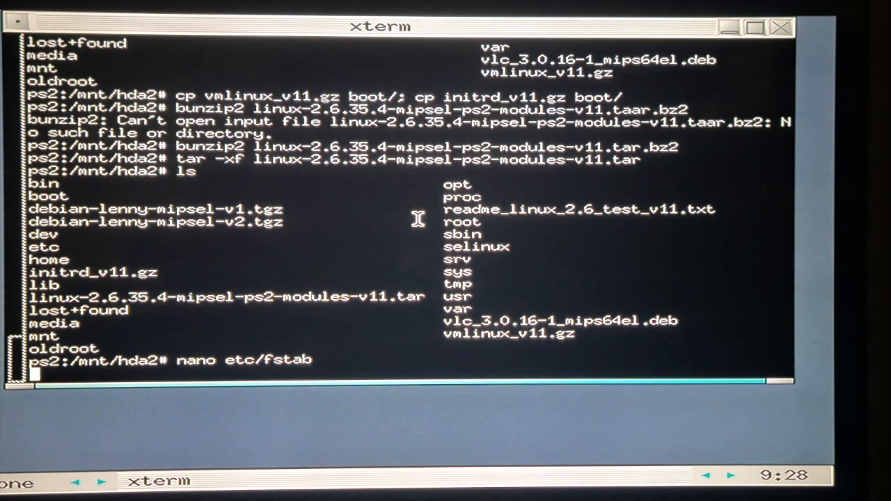
Step: Save fstab with proc, ext2 root on /dev/sda2 and swap on /dev/sda1, then unmount /mnt/hda2
key(Return)
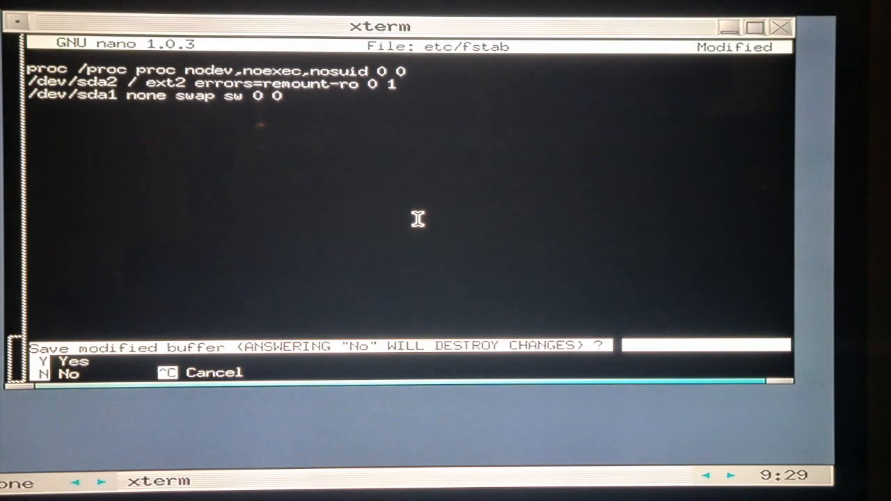
key(y)
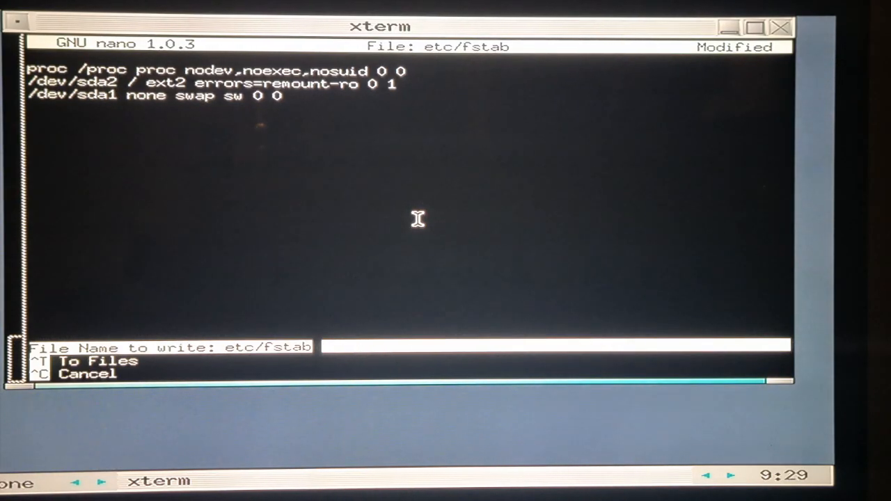
key(Enter)
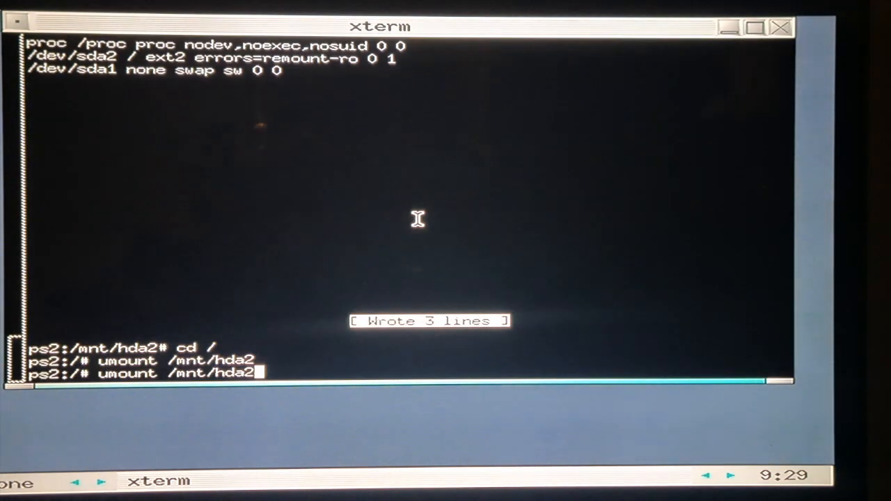
key(BackSpace)
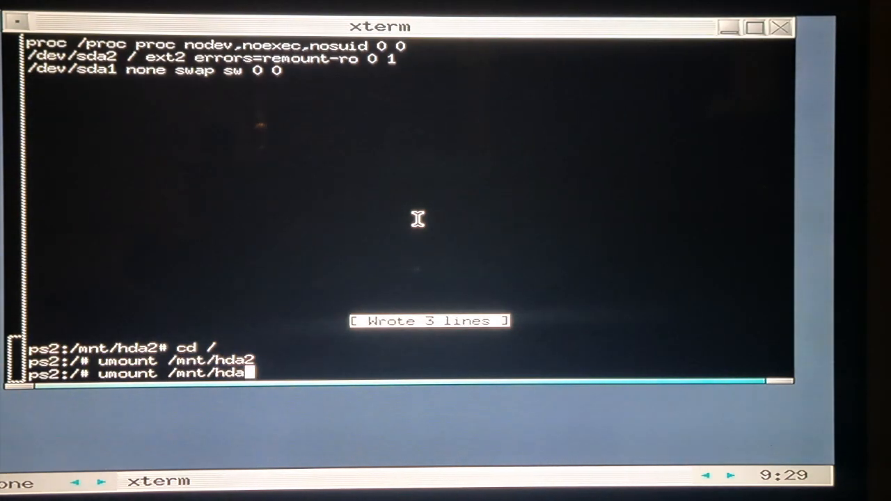
text(1)
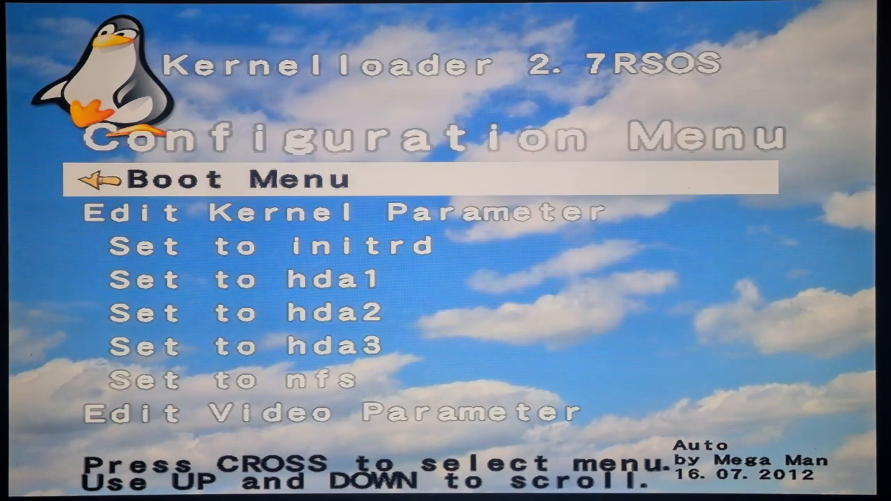
Step: Step through Kernelloader's configuration options, including the SBIOS and module settings
key(Down)
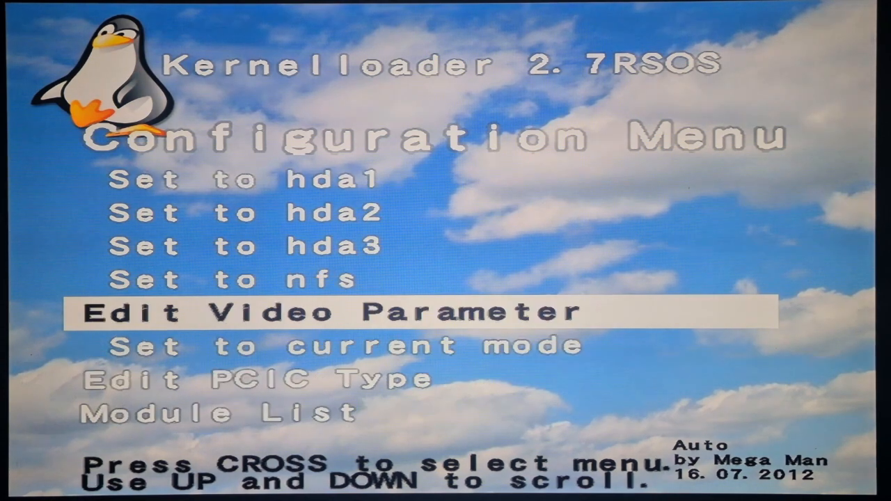
scroll(down, 3)
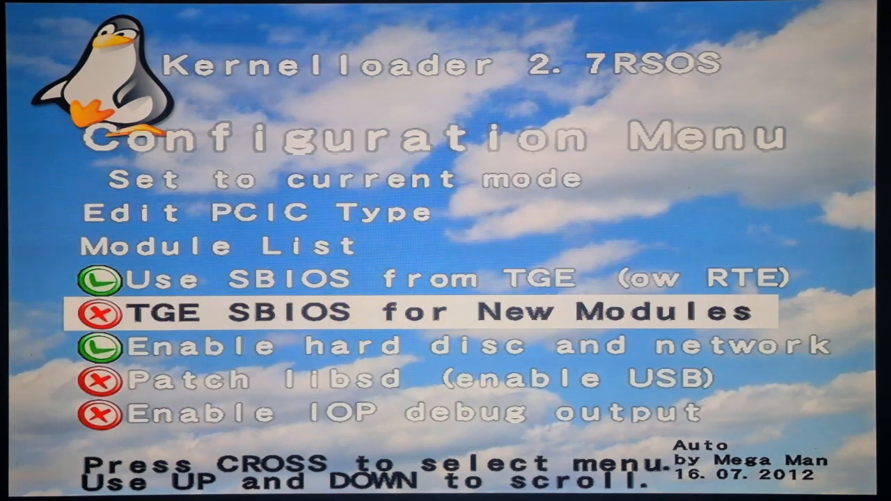
key(Down)
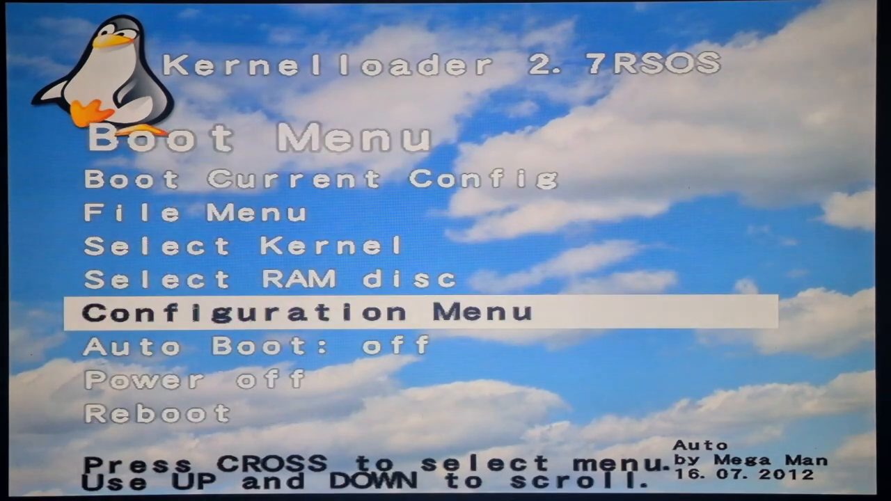
key(Down)
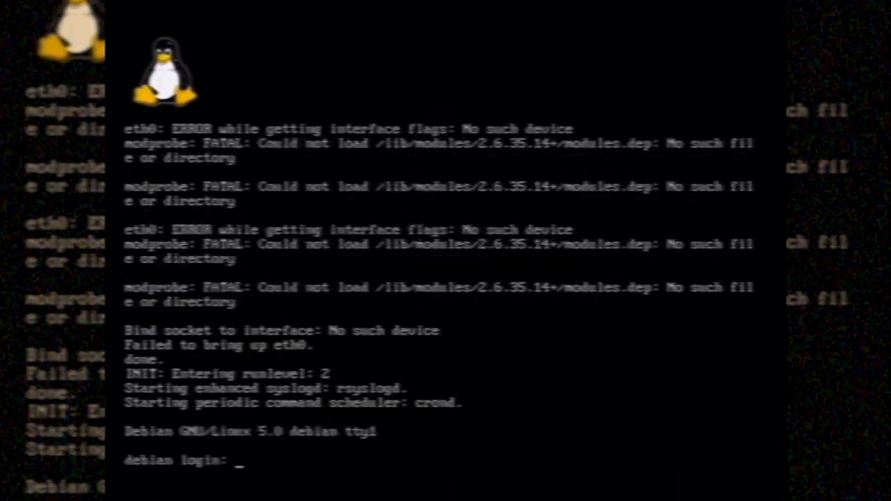
Step: Attempt login as admin, then log in as root
text(admin)
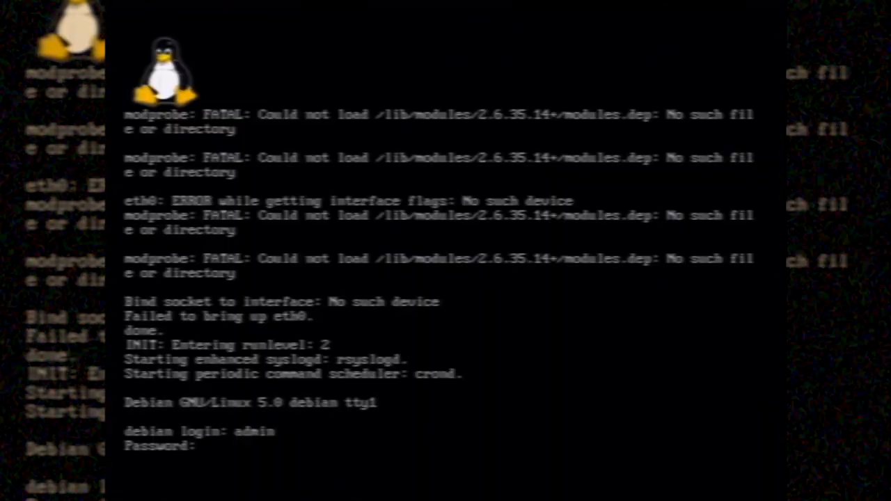
text(root)
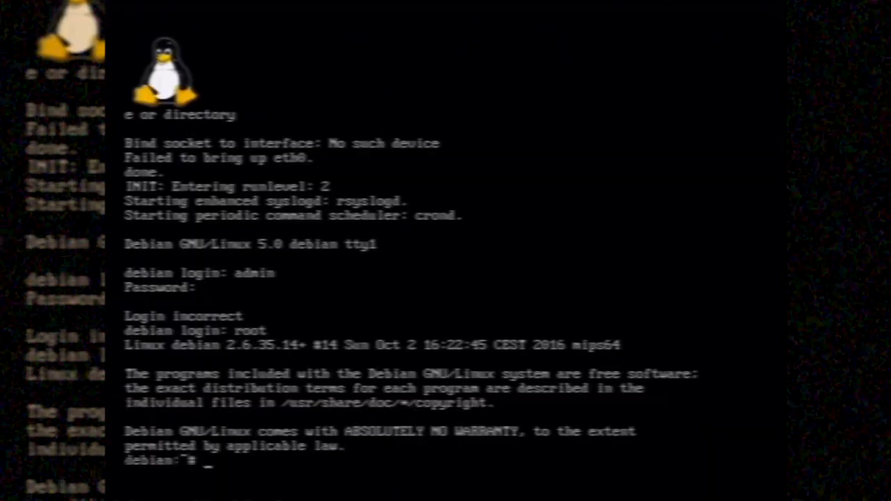
text(l)
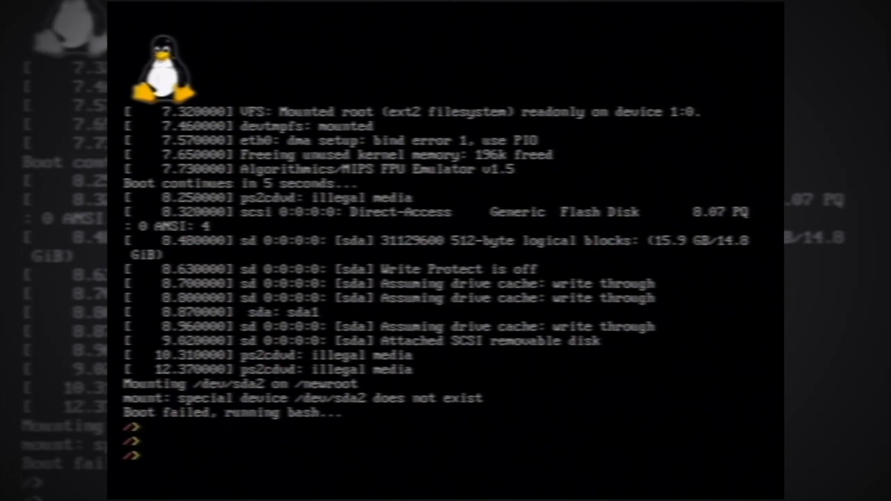
Step: Run df to list mounted filesystems, then cd to /
text(df)
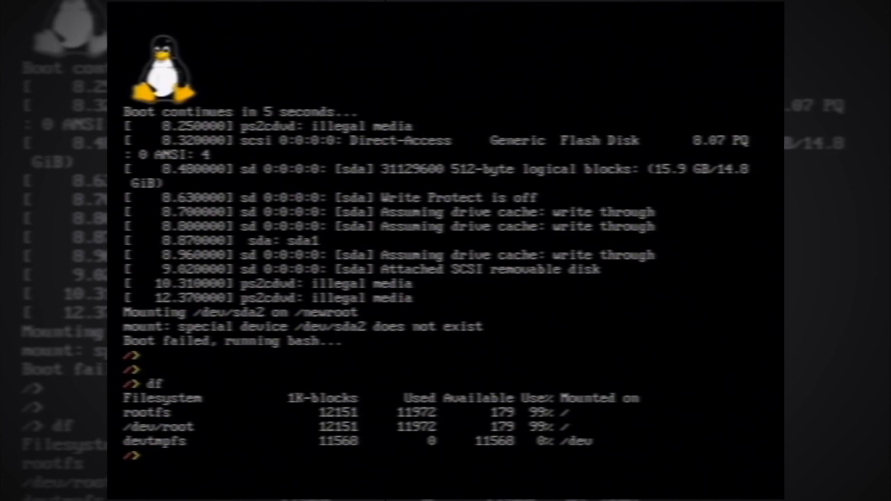
text(cd /)
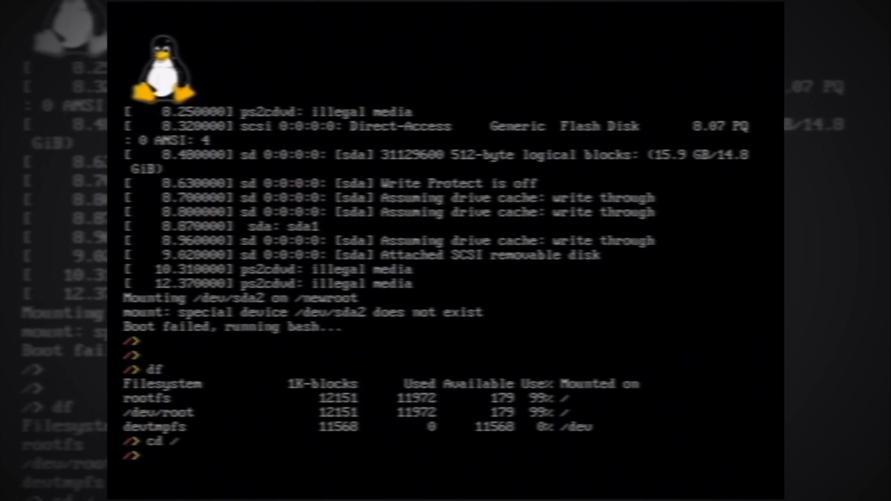
text(l)
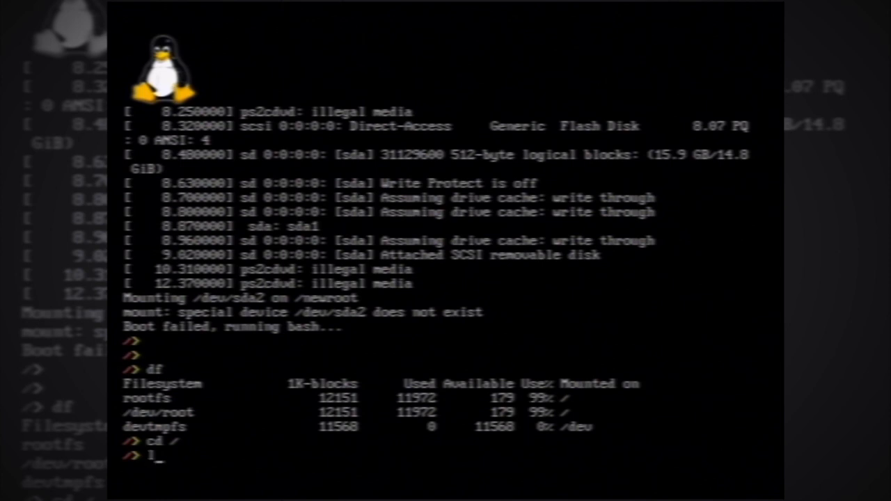